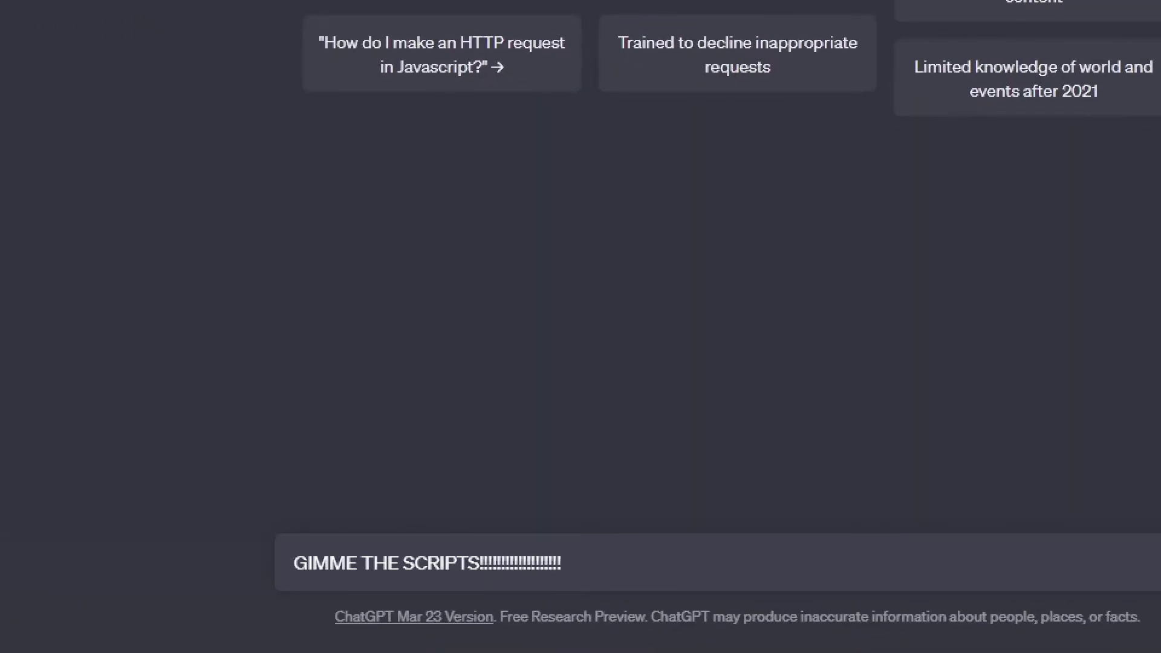
Step: Ask ChatGPT 'Do you know how to make instant ramen?'
{"action": "key", "text": "Return"}
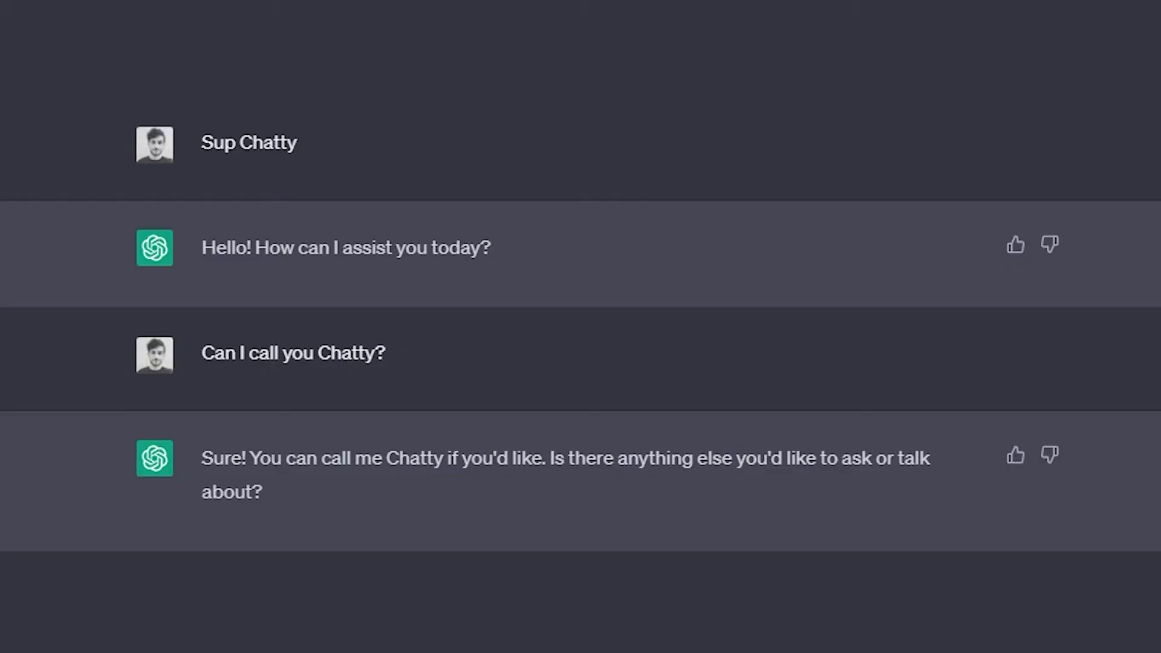
{"action": "type", "text": "Do you know how to make instant ramen"}
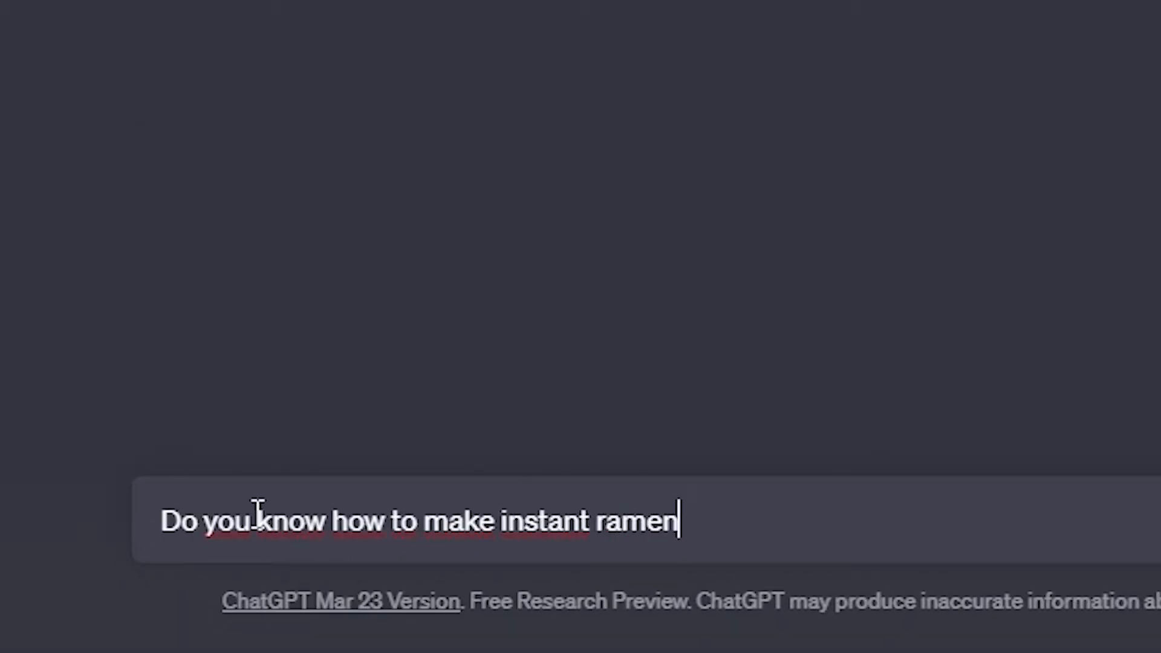
{"action": "type", "text": "?"}
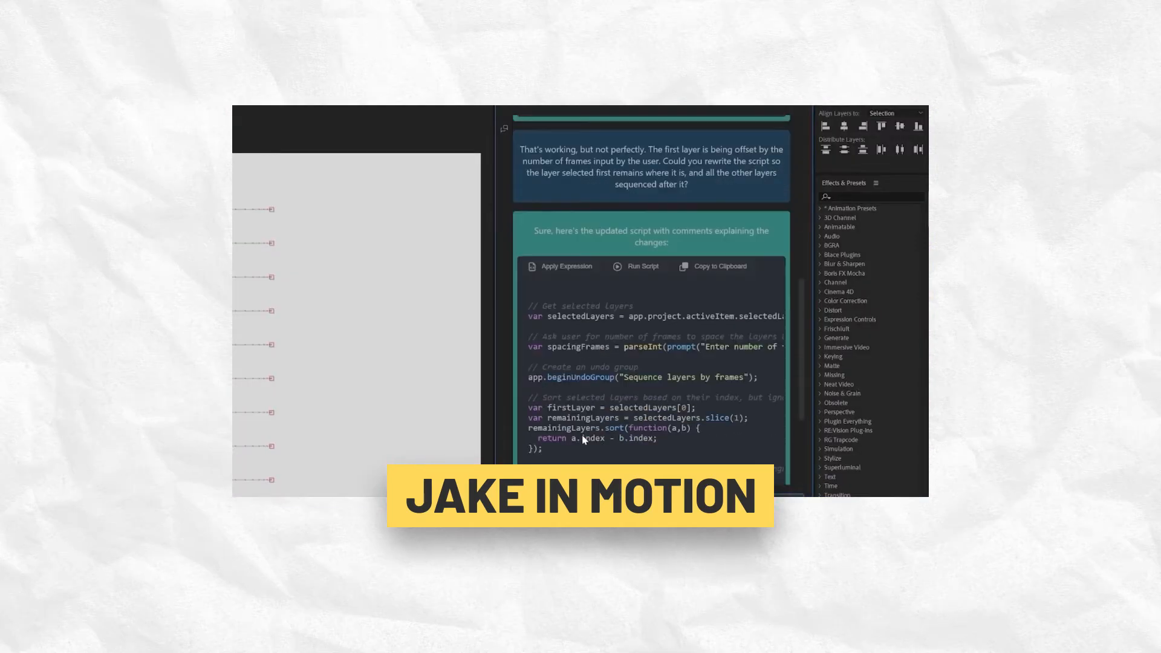
Step: Run the generated layer-sequencing script on the selected KLUTZ GPT layers
{"action": "left_click", "coordinate": [635, 266]}
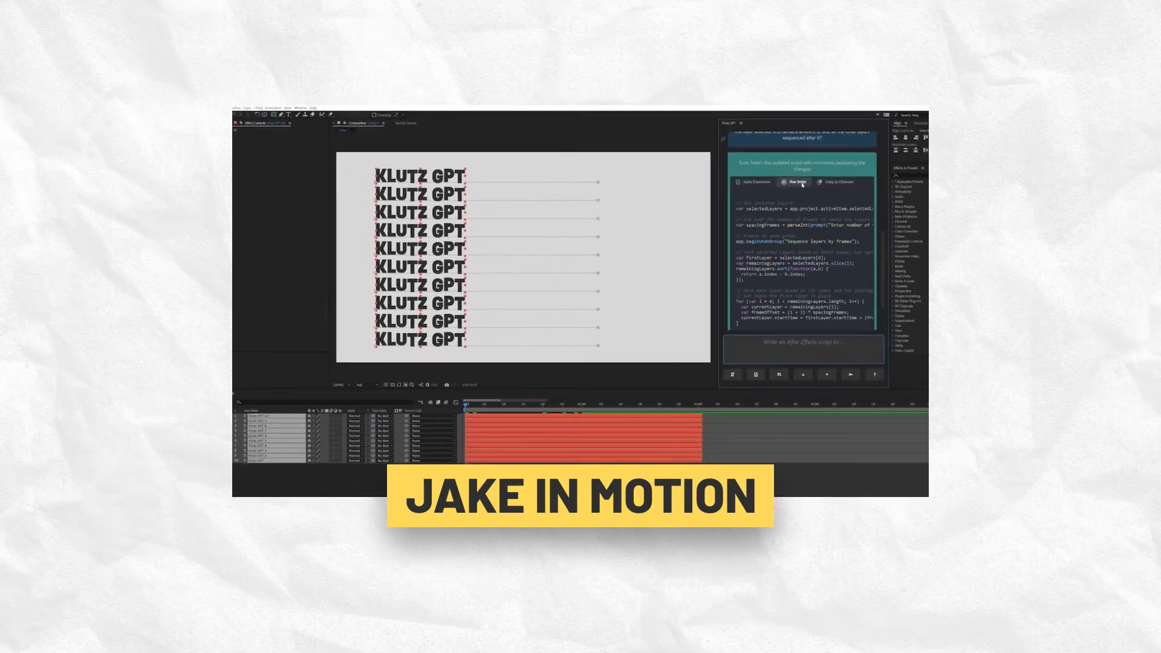
{"action": "left_click", "coordinate": [796, 183]}
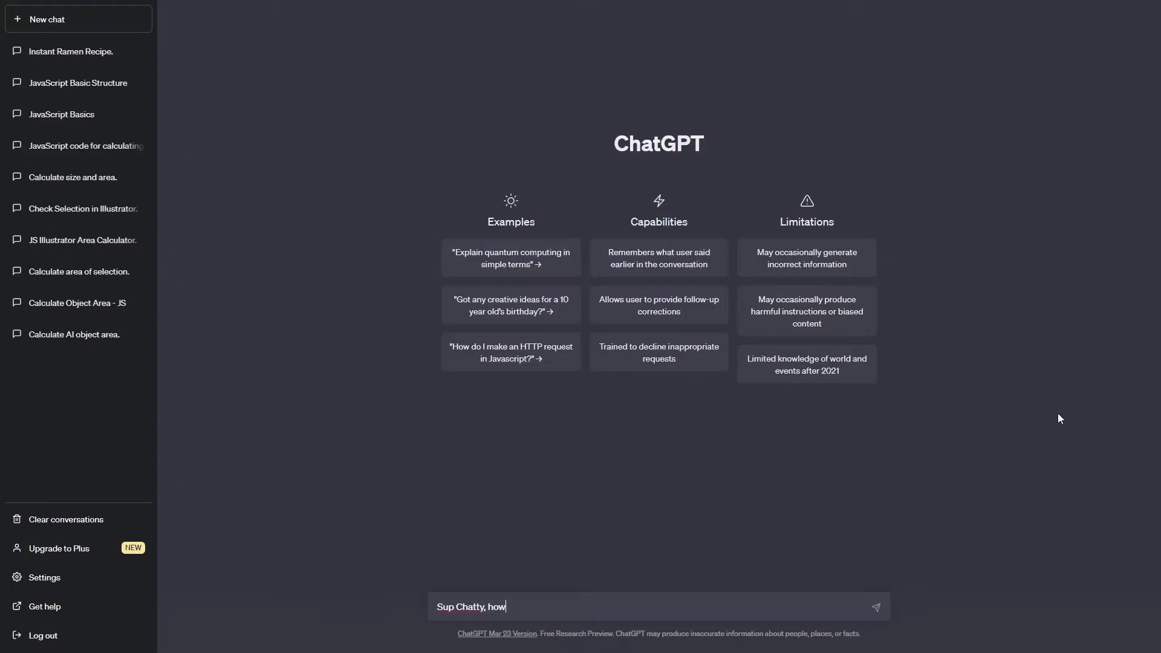
Step: Greet Chatty, then read through the size-and-area script and its Error 30 revision
{"action": "type", "text": "u doin"}
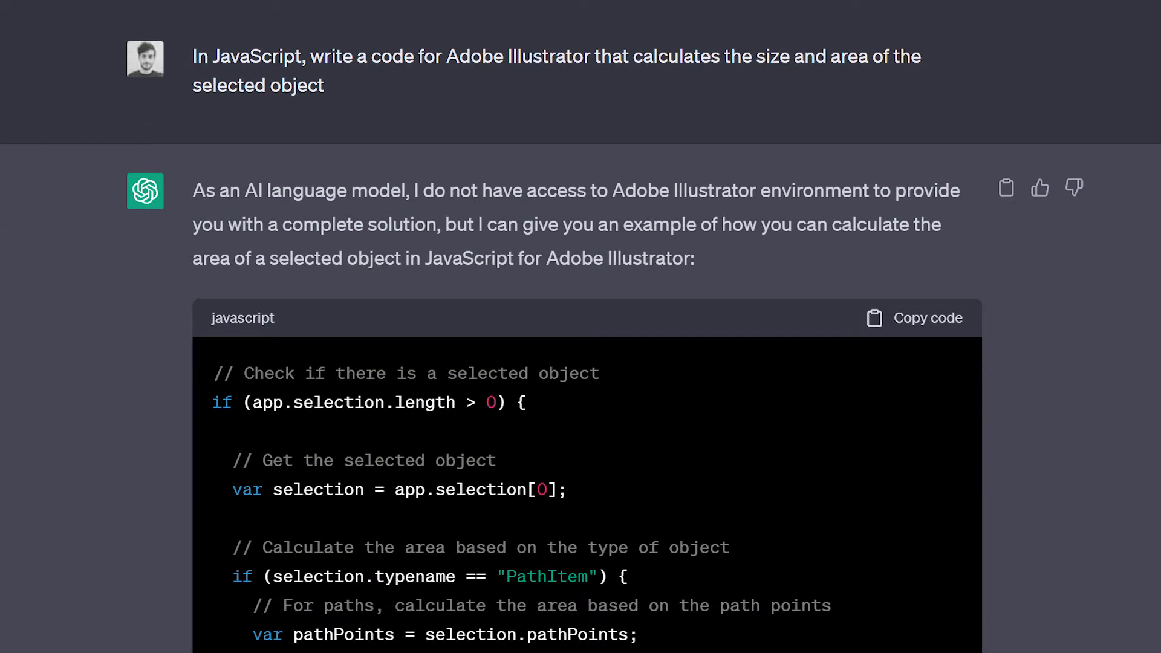
{"action": "scroll", "scroll_direction": "down", "scroll_amount": 3}
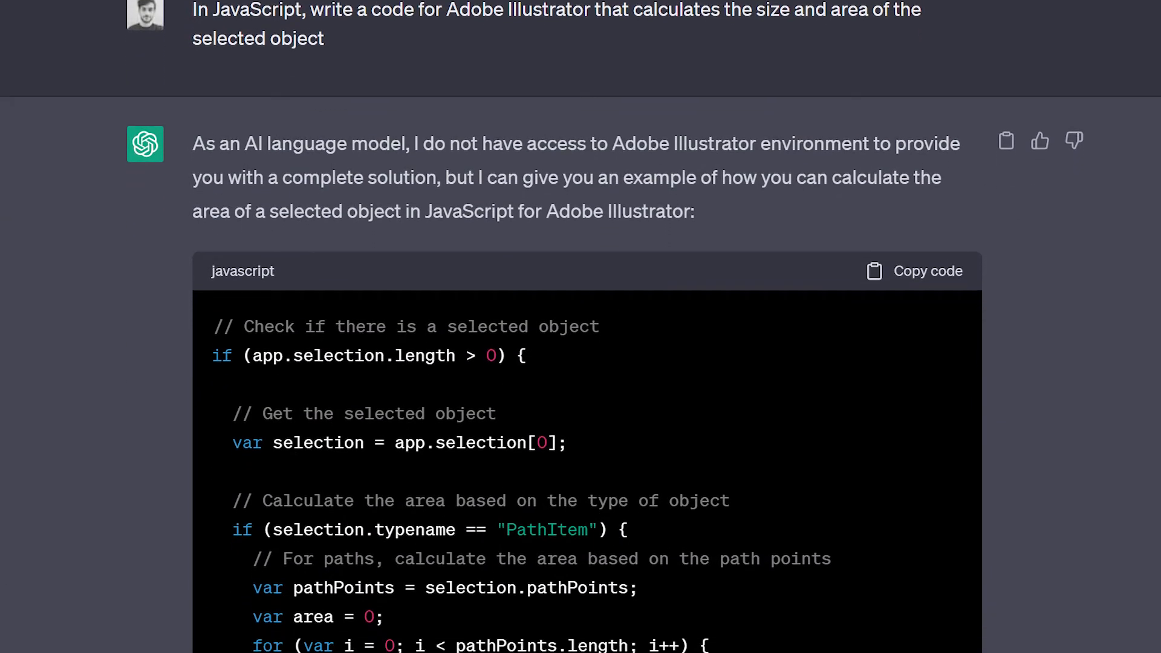
{"action": "scroll", "scroll_direction": "down", "scroll_amount": 3}
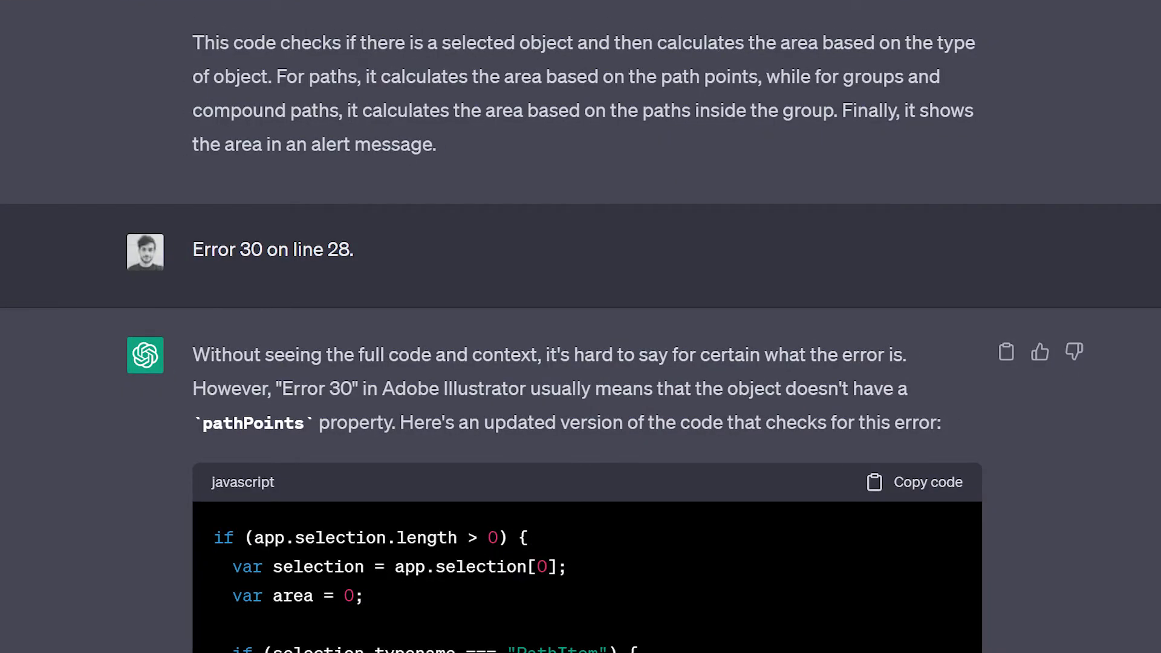
{"action": "scroll", "scroll_direction": "down", "scroll_amount": 3}
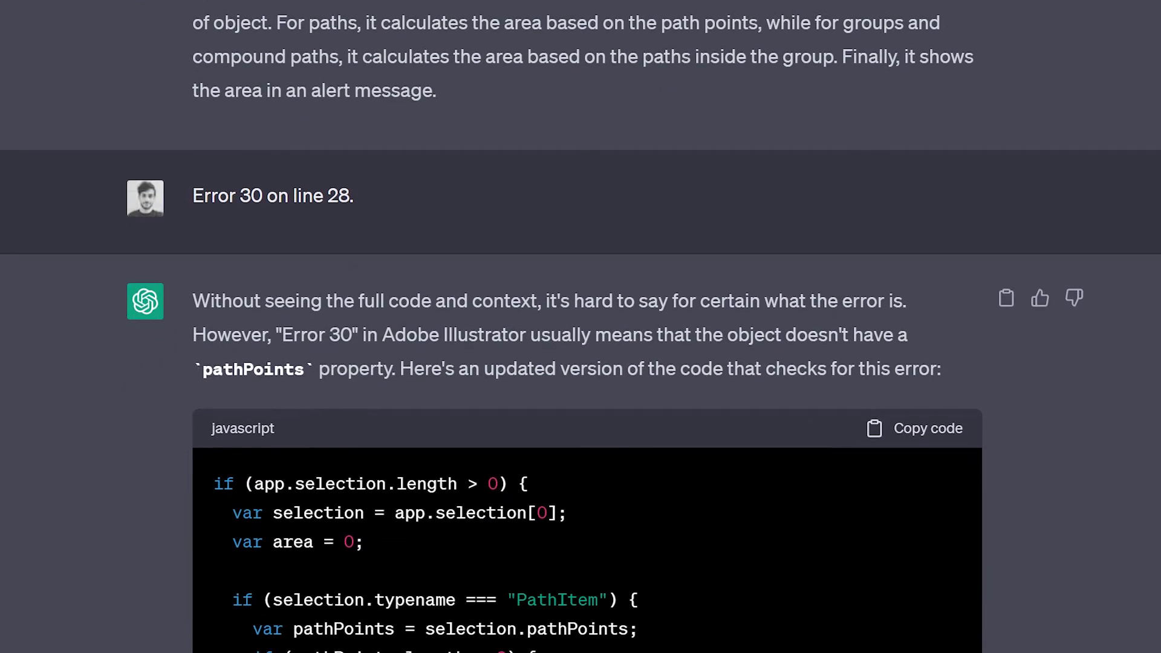
{"action": "scroll", "scroll_direction": "down", "scroll_amount": 3}
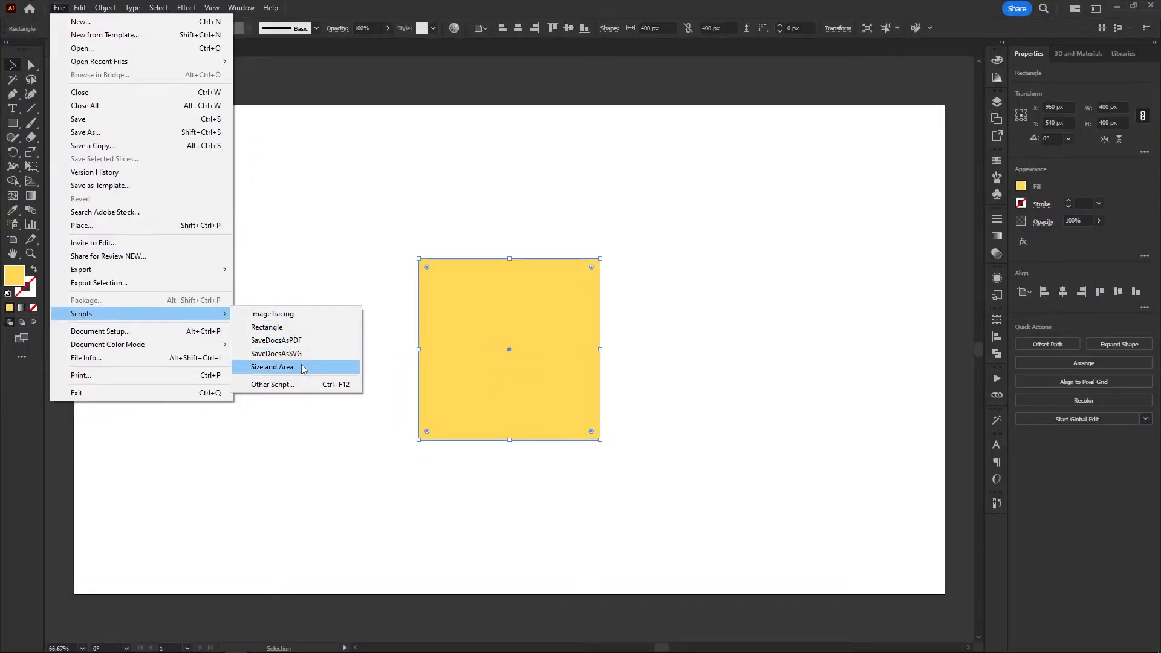
Step: Run Size and Area on the yellow square and dismiss the illegal-return Error 30 alert
{"action": "left_click", "coordinate": [273, 367]}
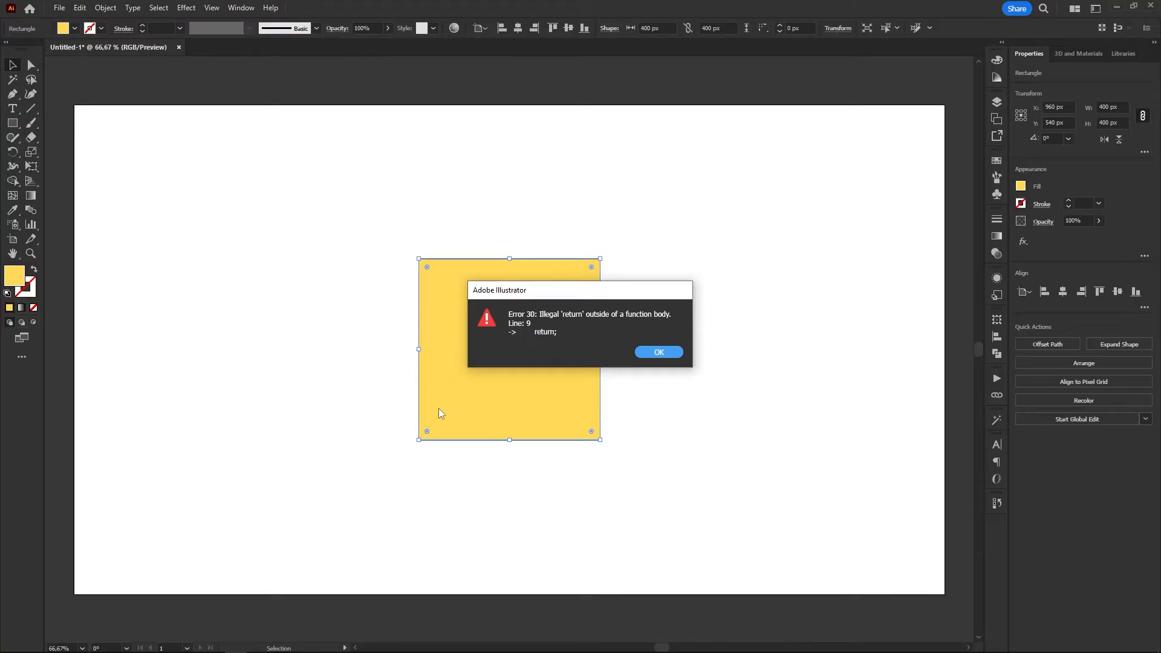
{"action": "left_click", "coordinate": [658, 352]}
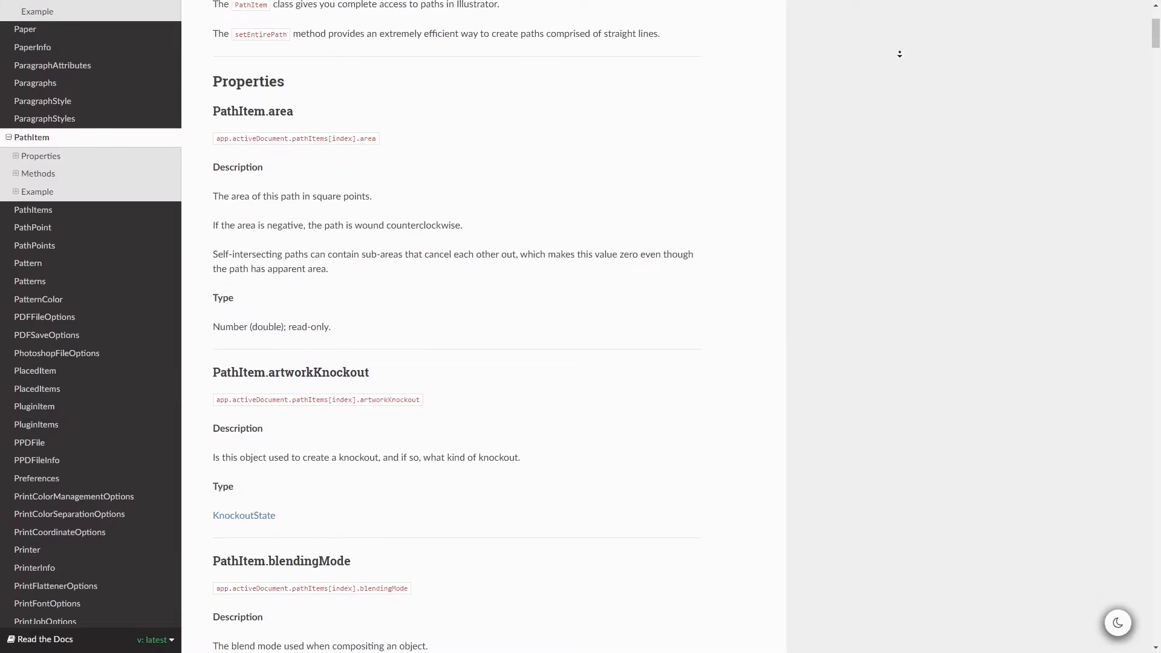
{"action": "scroll", "scroll_direction": "down", "scroll_amount": 3}
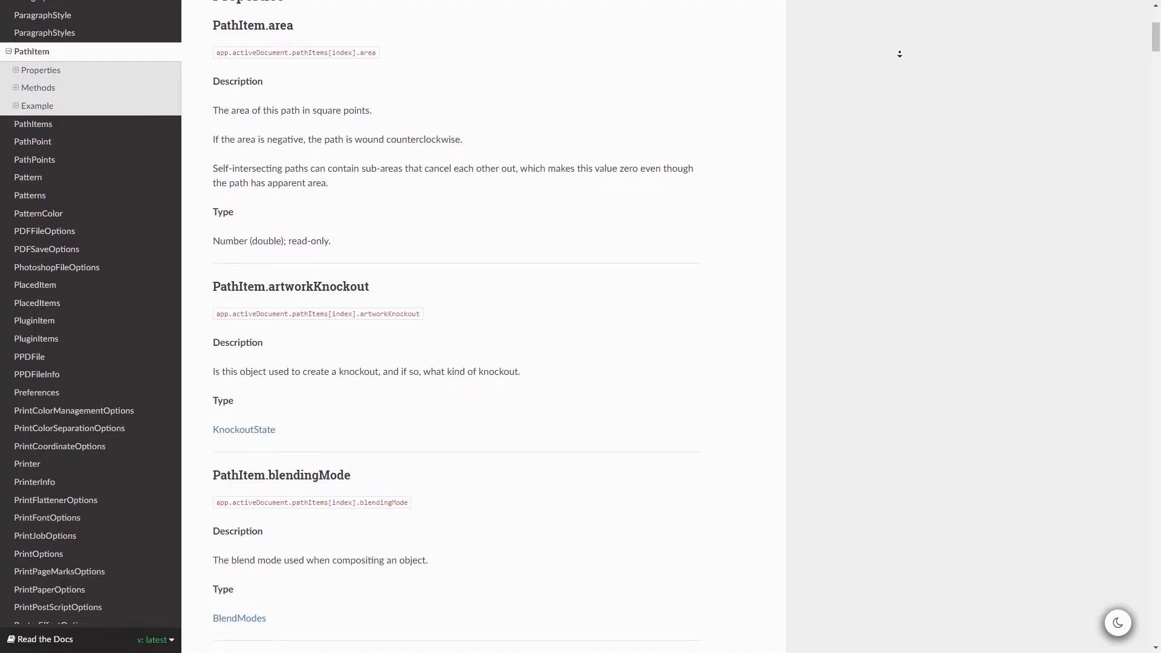
{"action": "scroll", "scroll_direction": "down", "scroll_amount": 3}
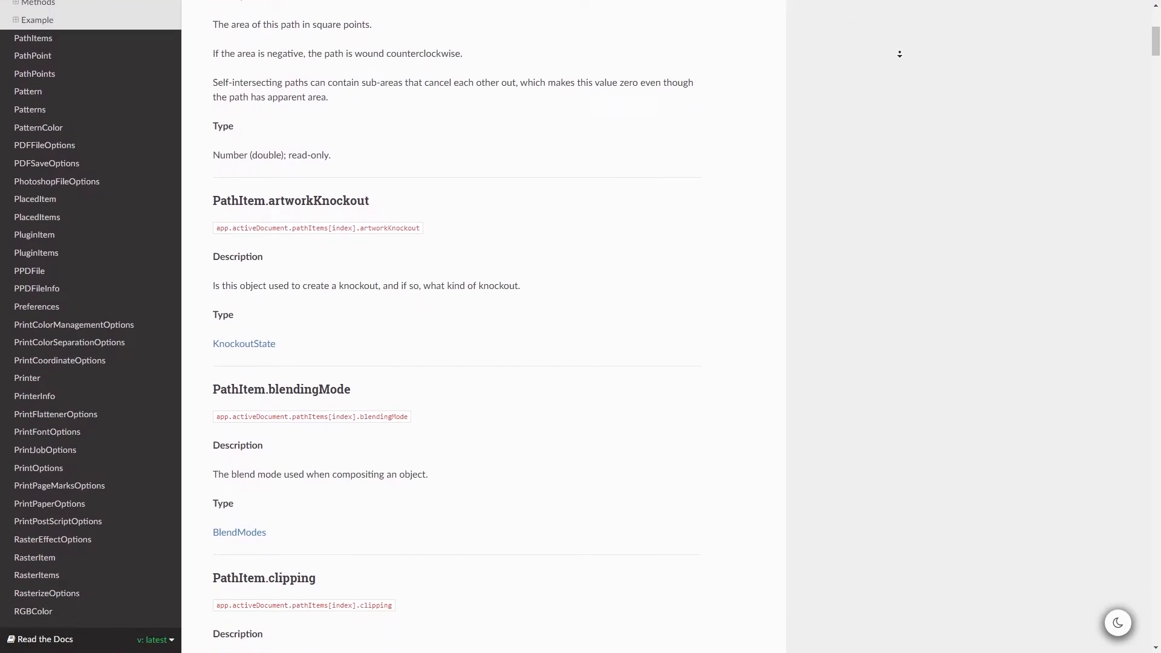
{"action": "scroll", "scroll_direction": "down", "scroll_amount": 3}
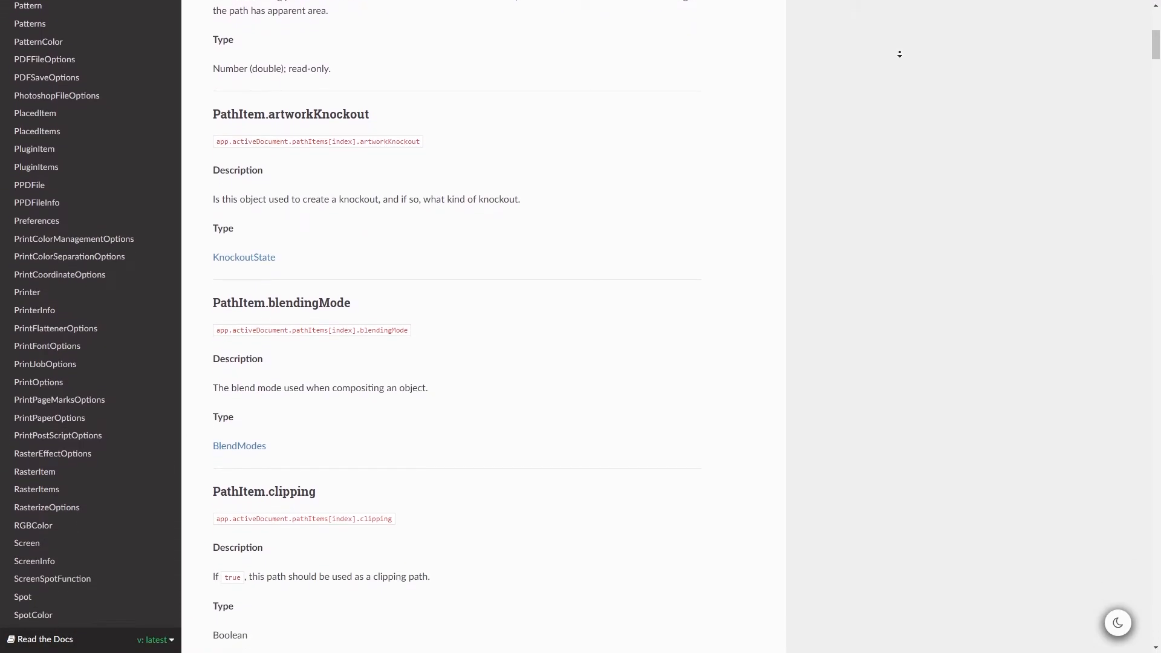
{"action": "scroll", "scroll_direction": "down", "scroll_amount": 3}
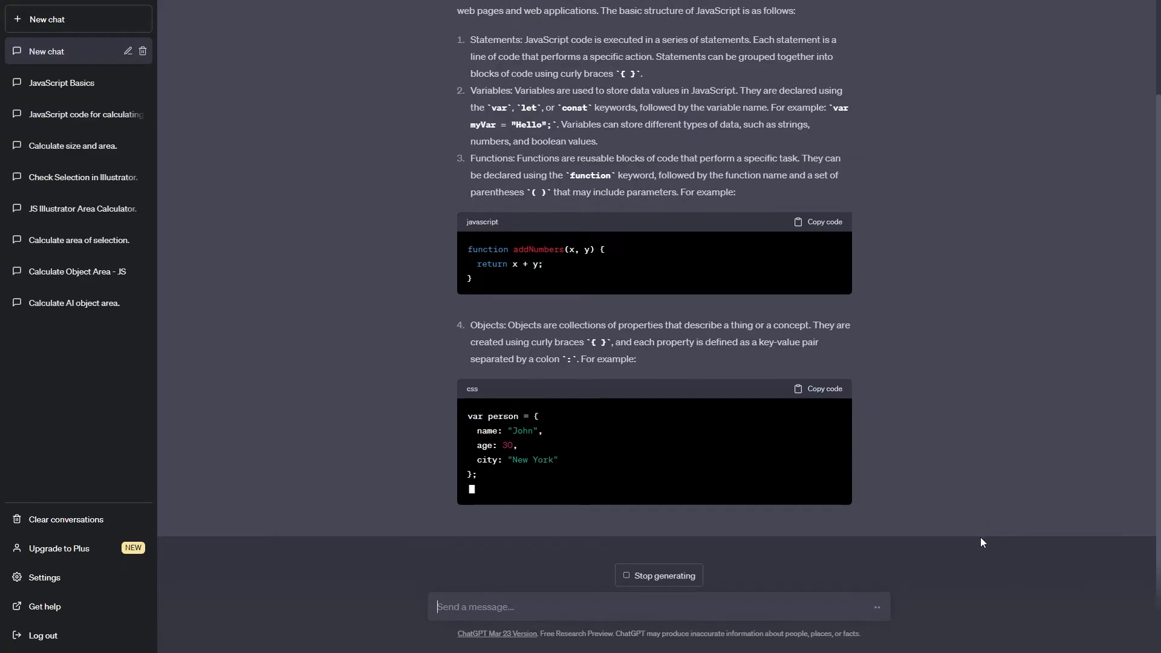
Step: Read ChatGPT's JavaScript basics answer down through arrays and conditionals
{"action": "scroll", "scroll_direction": "down", "scroll_amount": 3}
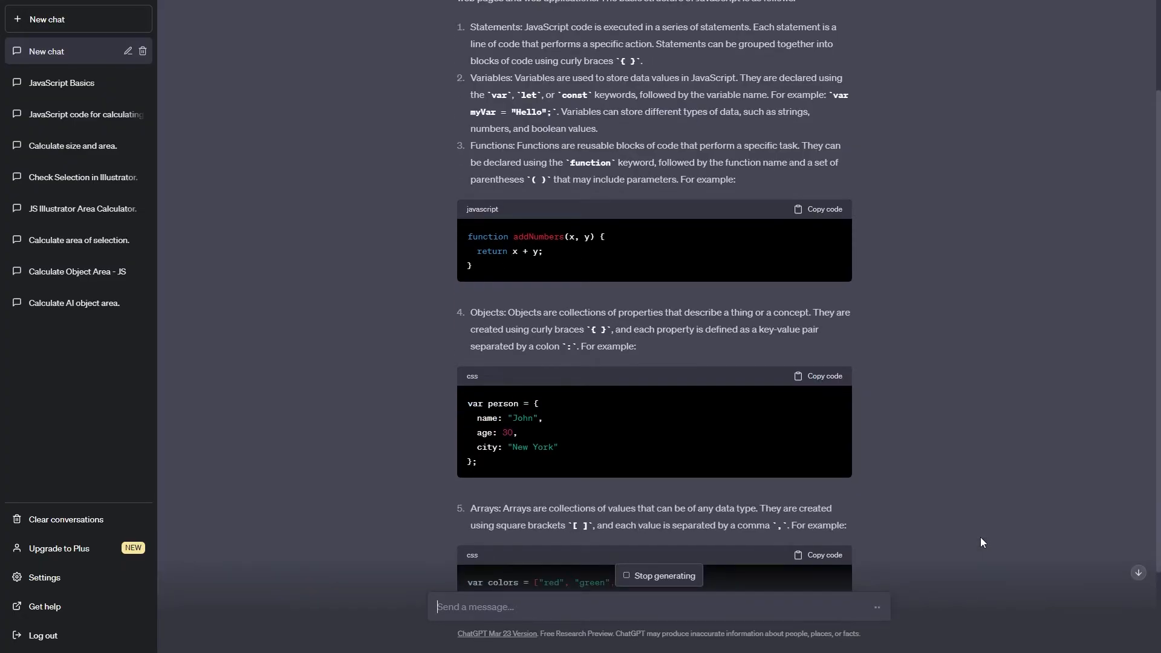
{"action": "scroll", "scroll_direction": "down", "scroll_amount": 3}
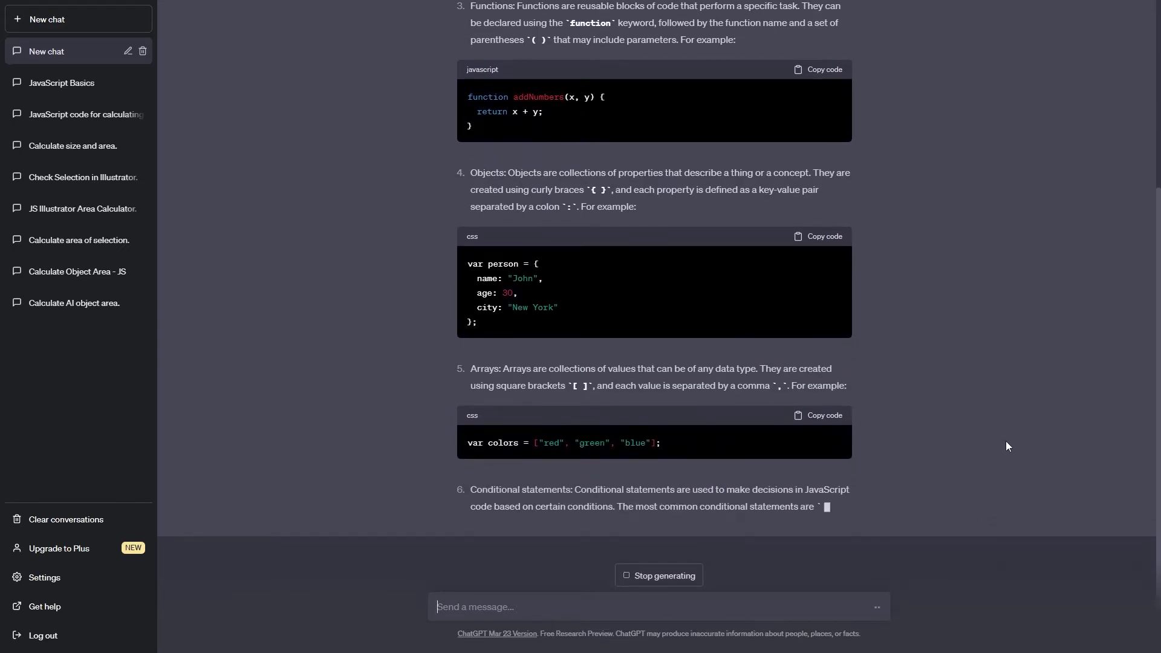
{"action": "scroll", "scroll_direction": "down", "scroll_amount": 3}
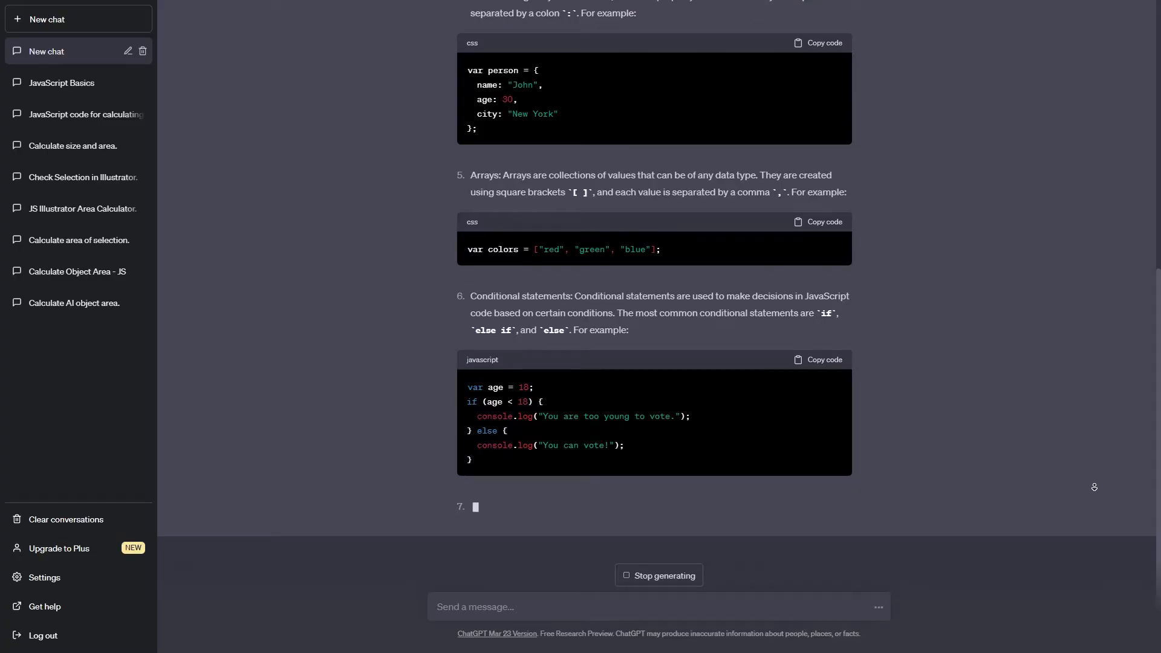
{"action": "scroll", "scroll_direction": "down", "scroll_amount": 3}
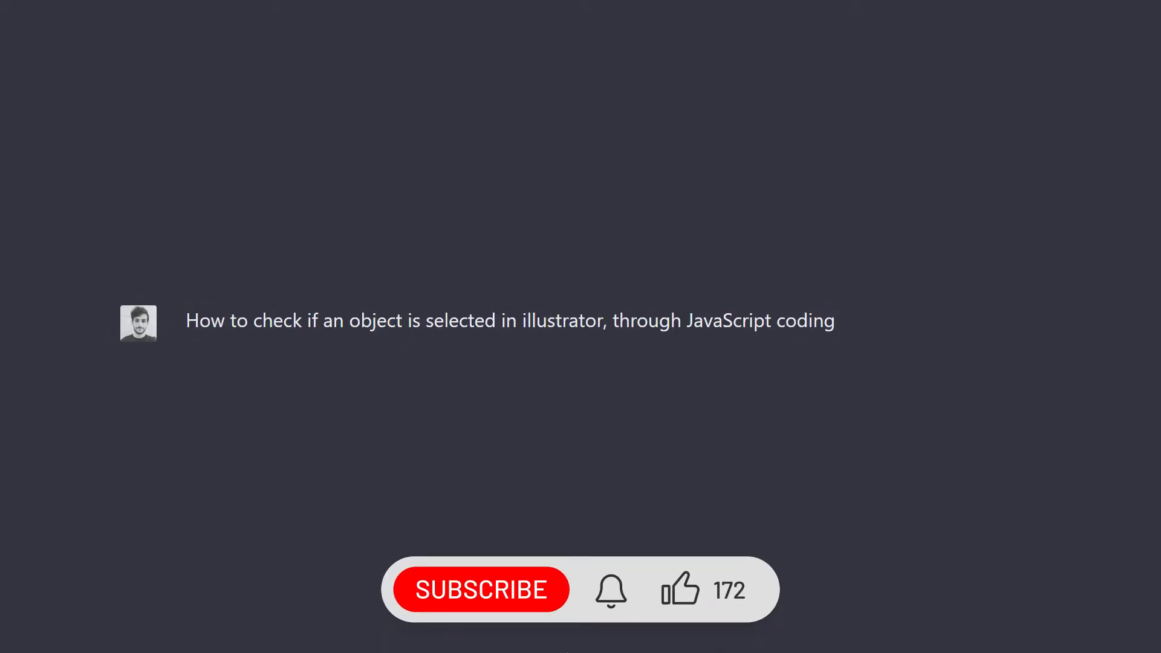
Step: Send the question on checking object selection in Illustrator via JavaScript
{"action": "left_click", "coordinate": [480, 589]}
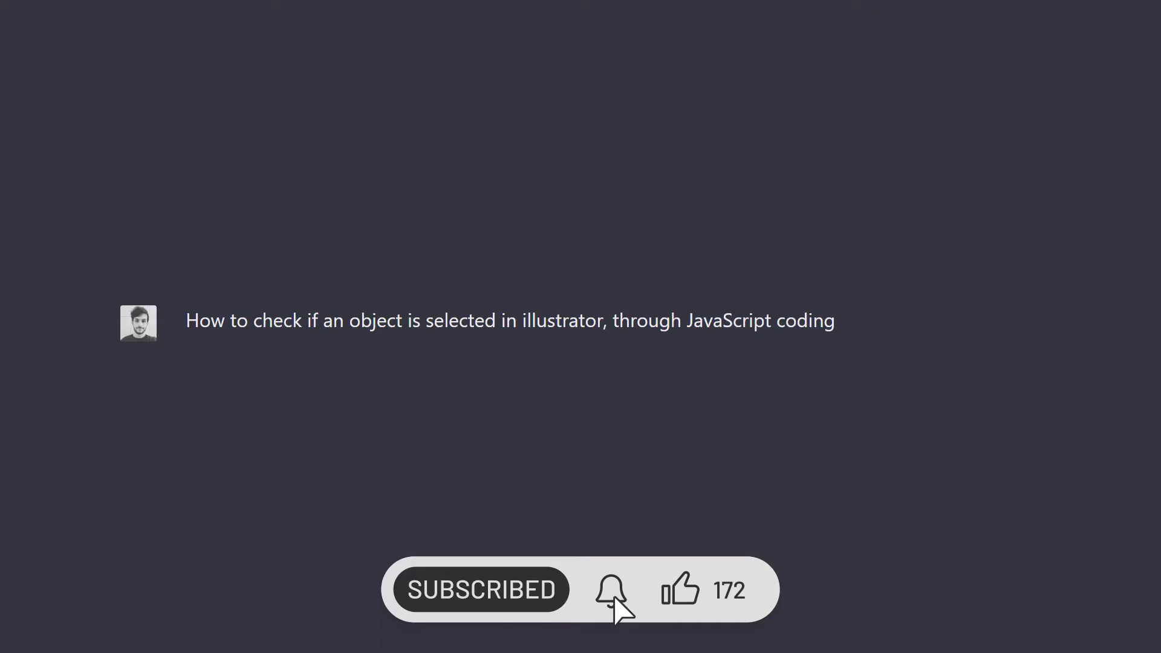
{"action": "left_click", "coordinate": [679, 590]}
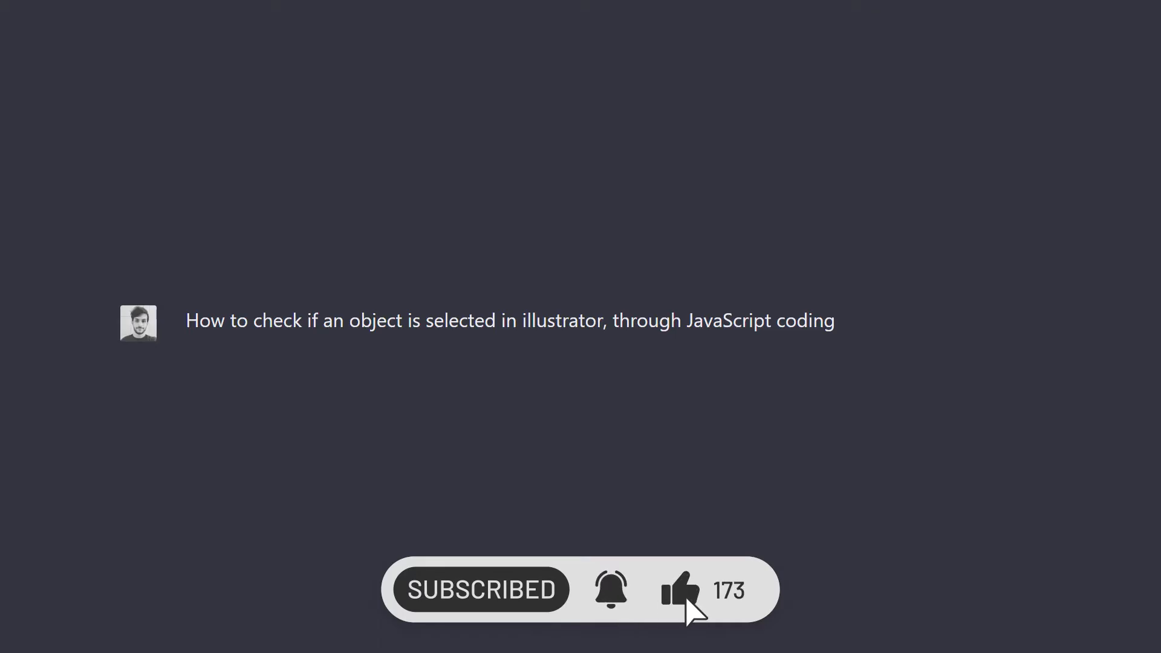
{"action": "scroll", "scroll_direction": "up", "scroll_amount": 3}
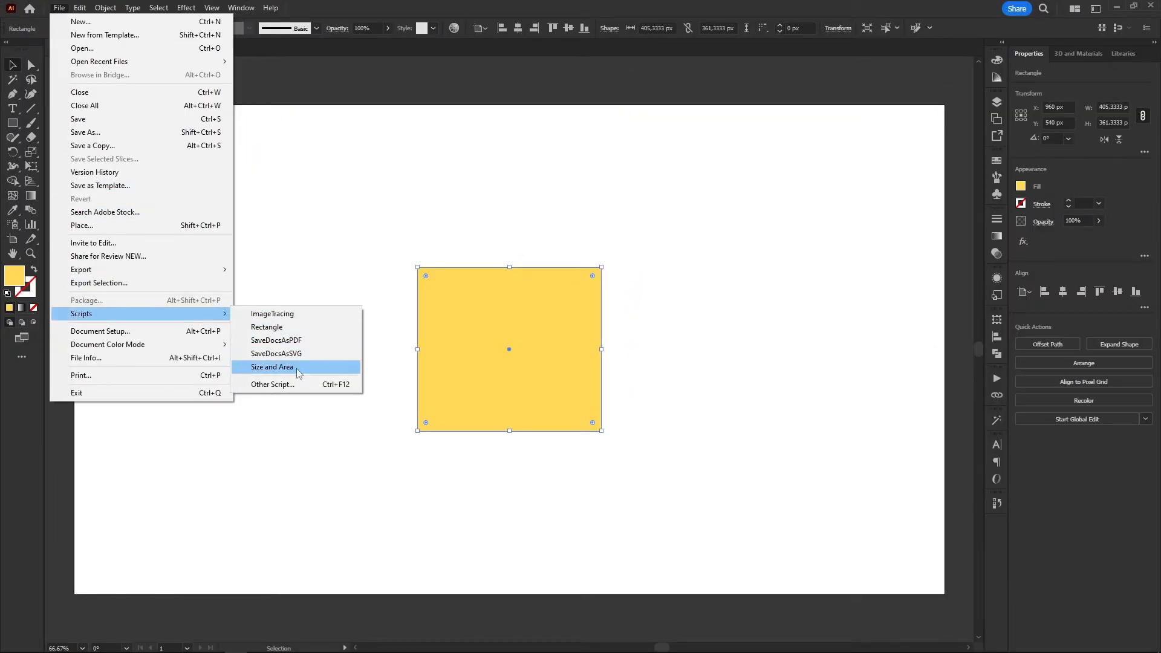
Step: Run Size and Area on the resized yellow rectangle
{"action": "left_click", "coordinate": [272, 367]}
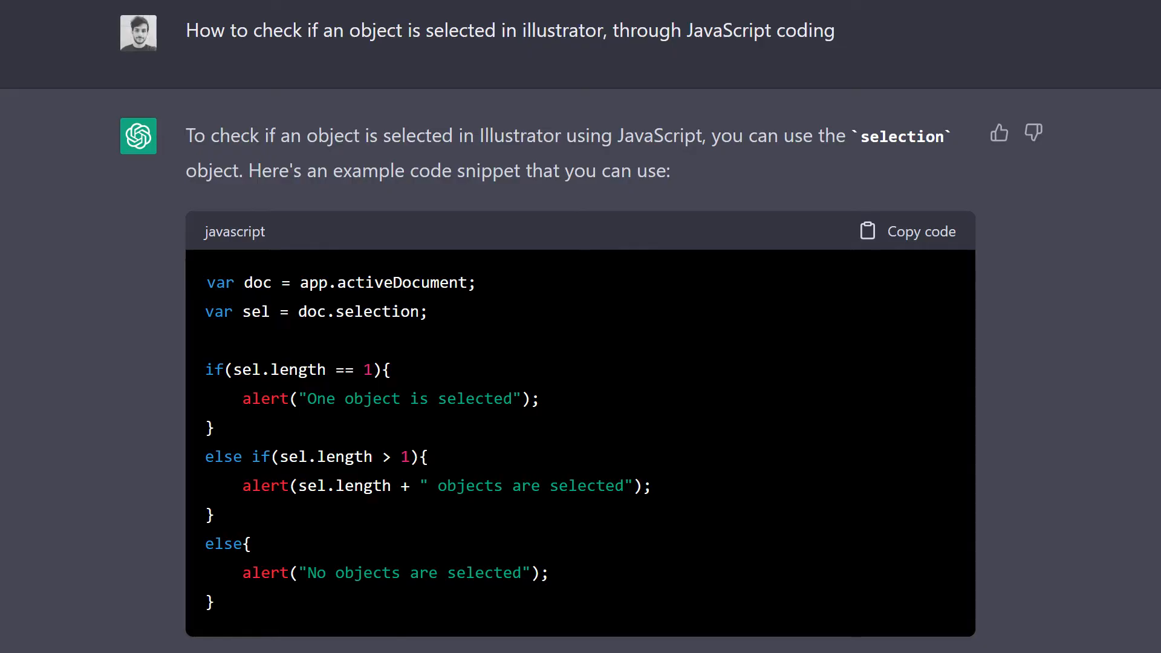
Step: Read ChatGPT's geometricBounds-based snippet for getting an object's size
{"action": "scroll", "scroll_direction": "down", "scroll_amount": 3}
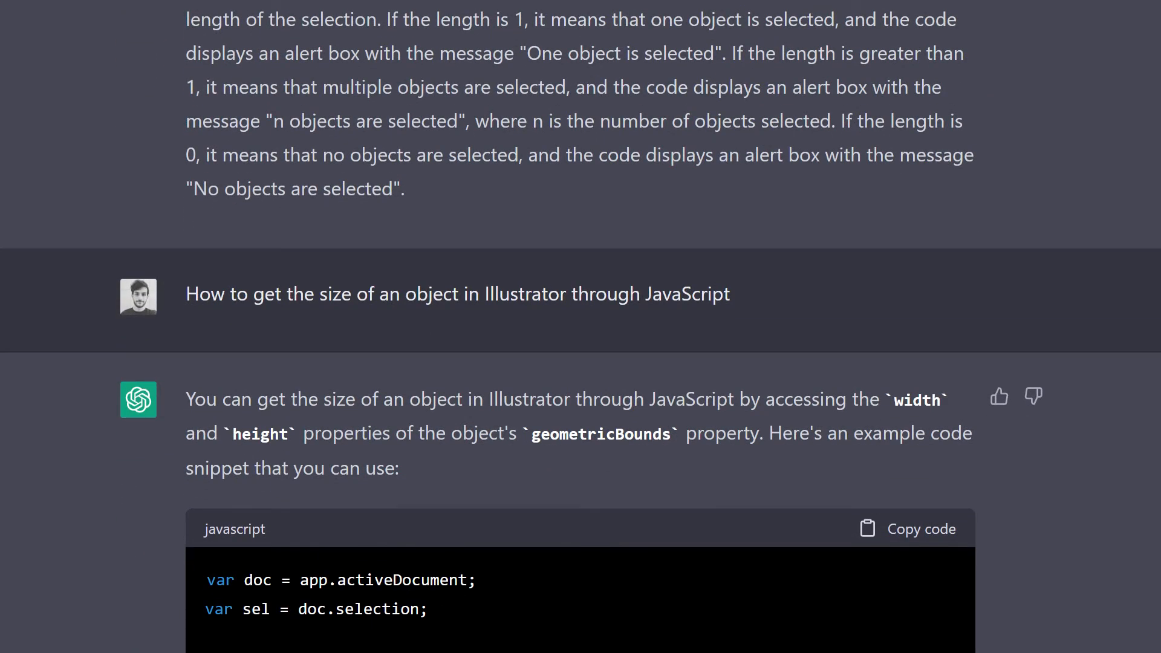
{"action": "scroll", "scroll_direction": "down", "scroll_amount": 3}
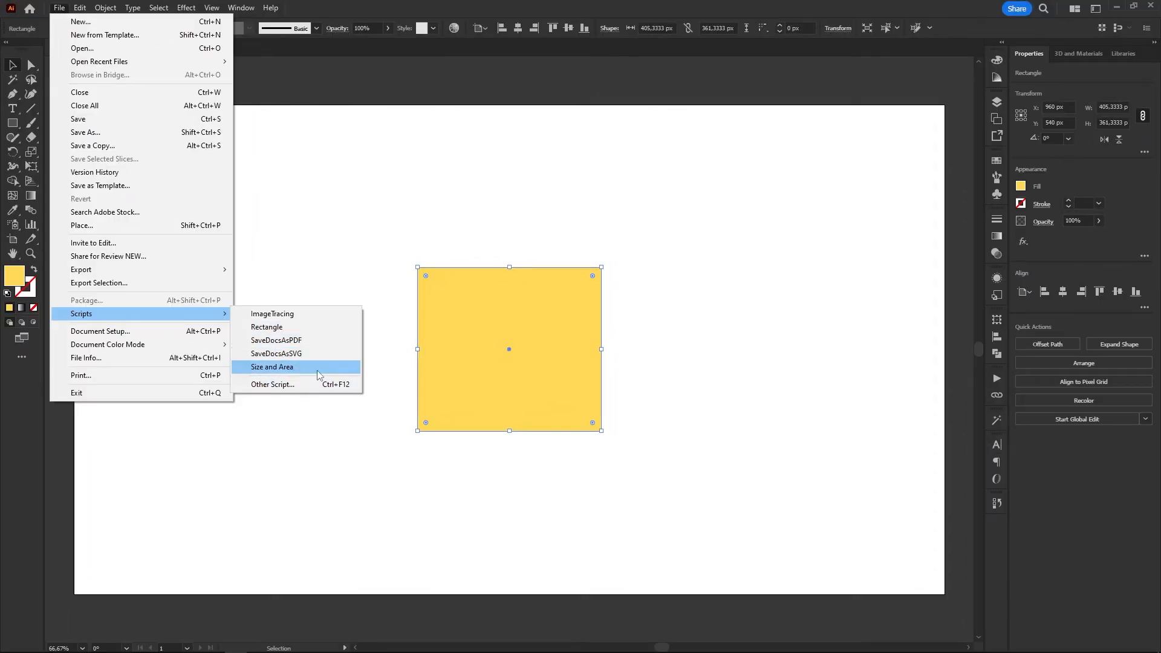
Step: Run Size and Area again on the yellow rectangle
{"action": "left_click", "coordinate": [273, 367]}
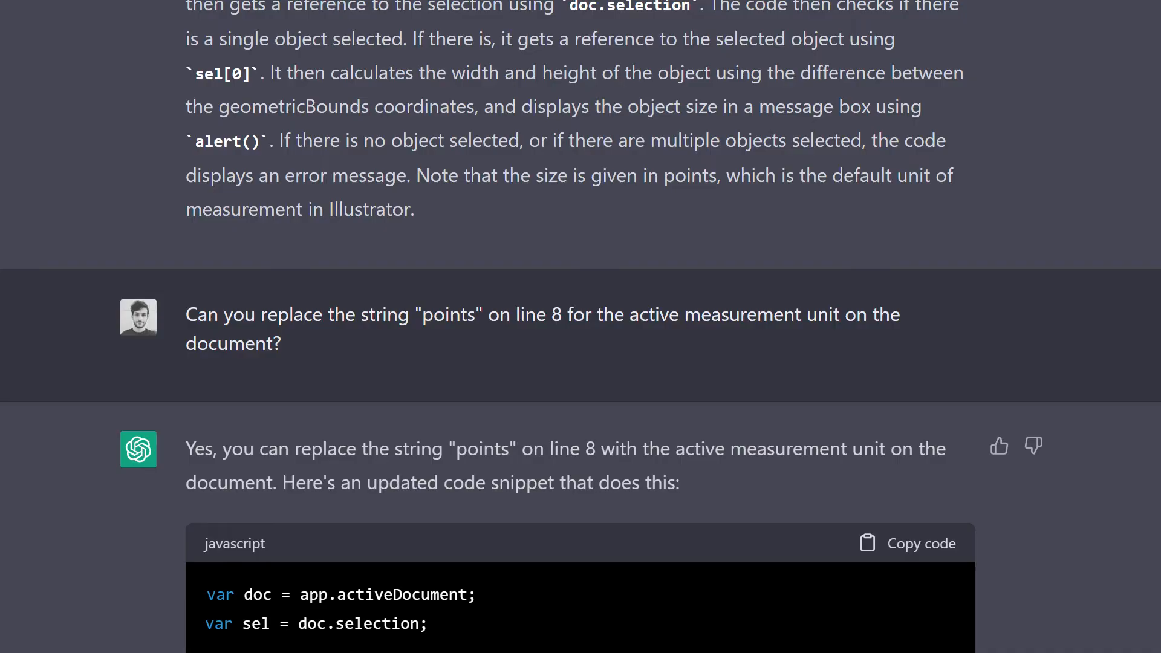
Step: Review the updated code reading doc.rulerUnits and select it for copying
{"action": "scroll", "scroll_direction": "down", "scroll_amount": 3}
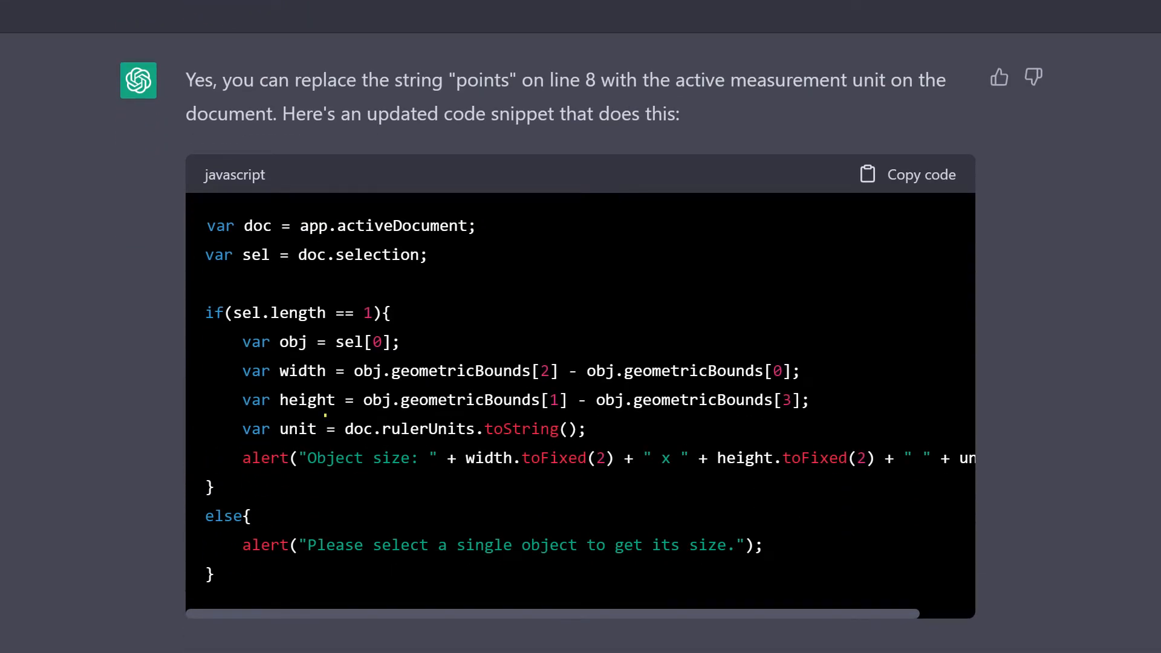
{"action": "double_click", "coordinate": [279, 428]}
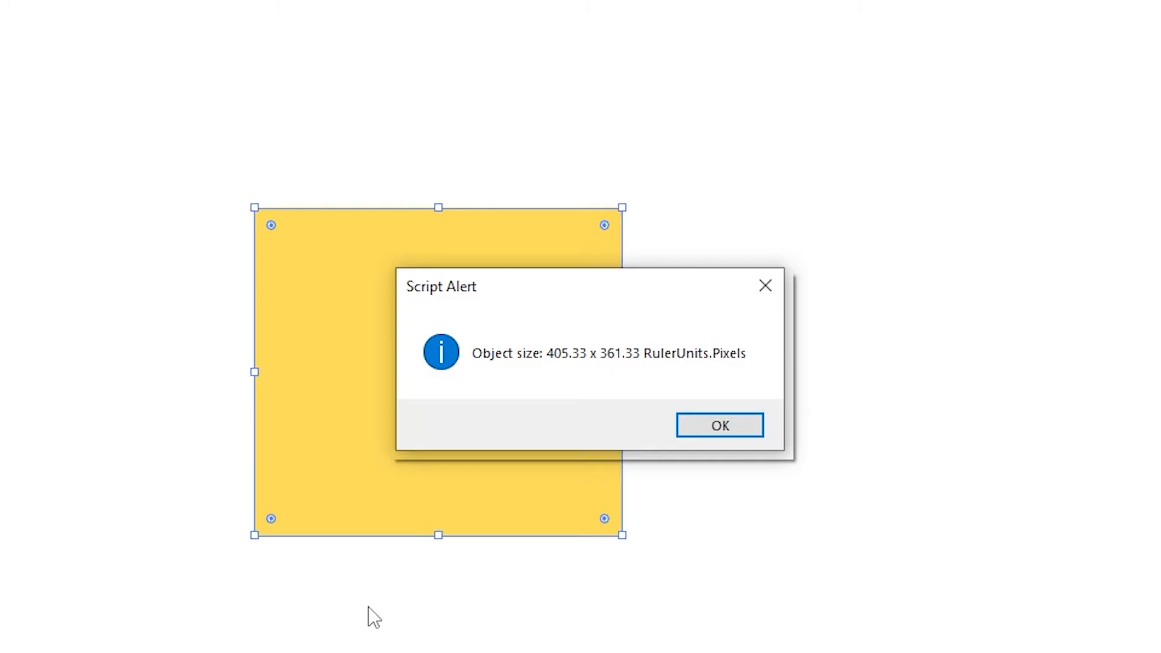
Step: Dismiss the Script Alert reporting 405.33 x 361.33 RulerUnits.Pixels for the rectangle
{"action": "left_click", "coordinate": [719, 424]}
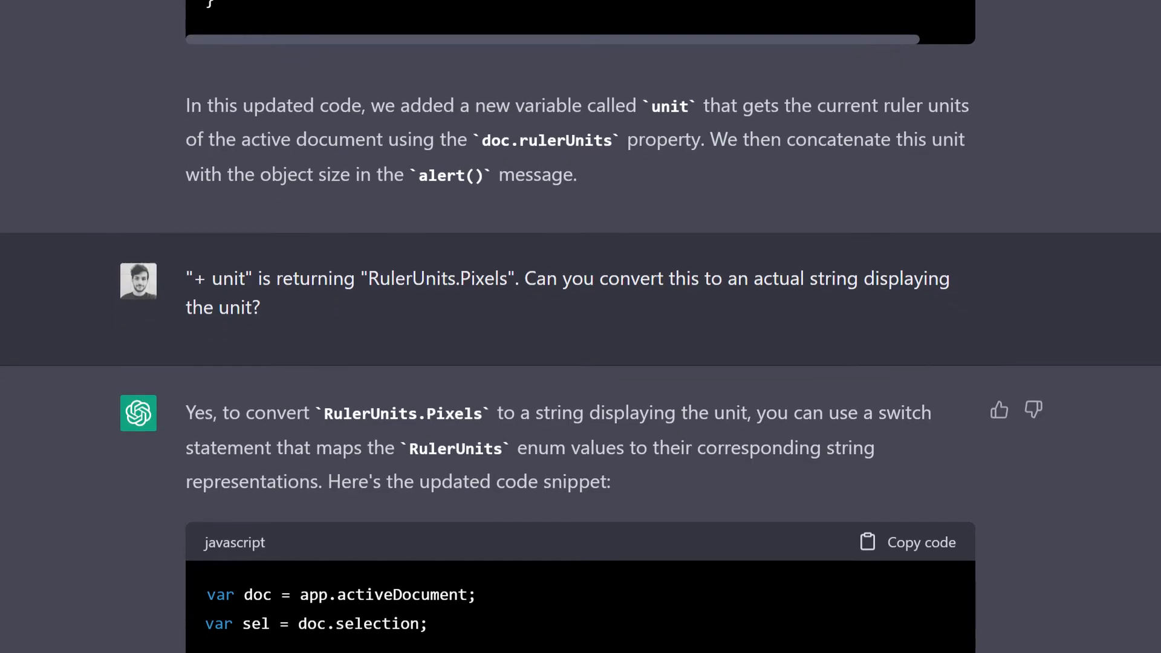
Step: Read ChatGPT's switch-statement script mapping RulerUnits to in, cm, mm, pt, pc and px
{"action": "scroll", "scroll_direction": "down", "scroll_amount": 3}
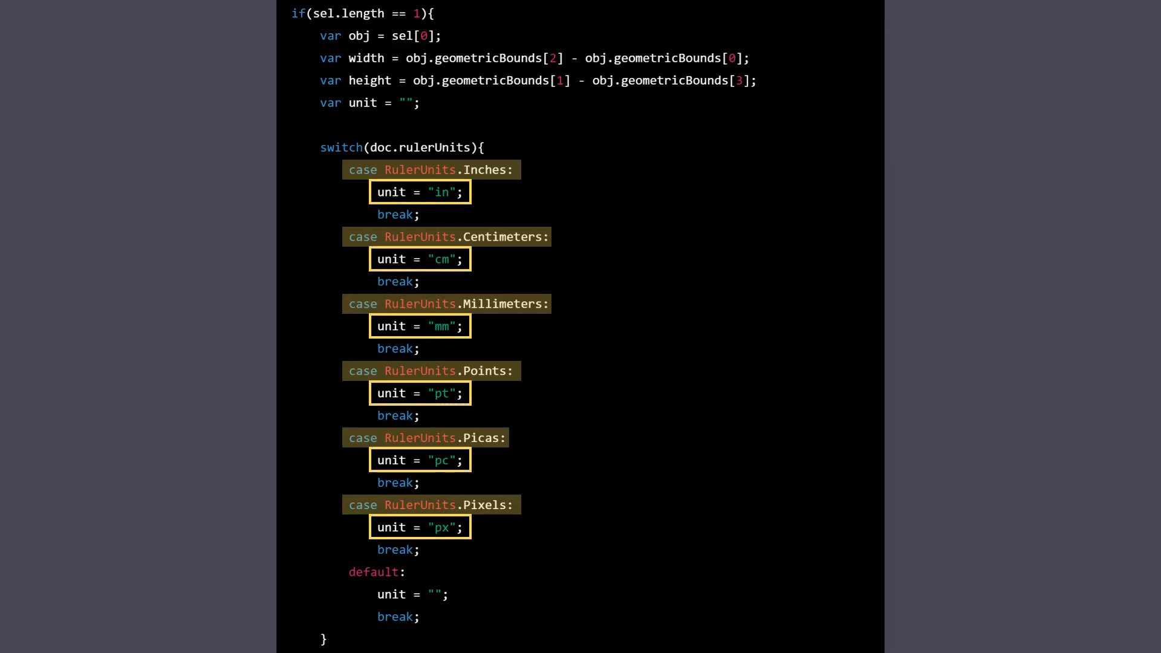
{"action": "scroll", "scroll_direction": "down", "scroll_amount": 3}
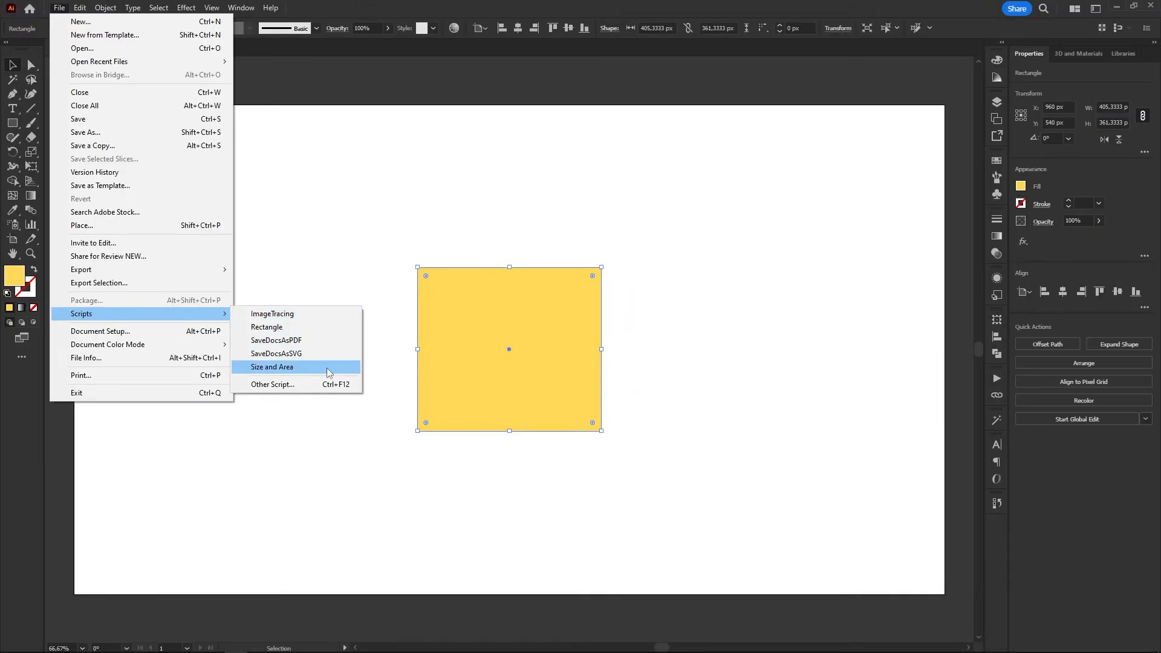
Step: Run the unit-label Size and Area script on the selected yellow rectangle
{"action": "left_click", "coordinate": [273, 366]}
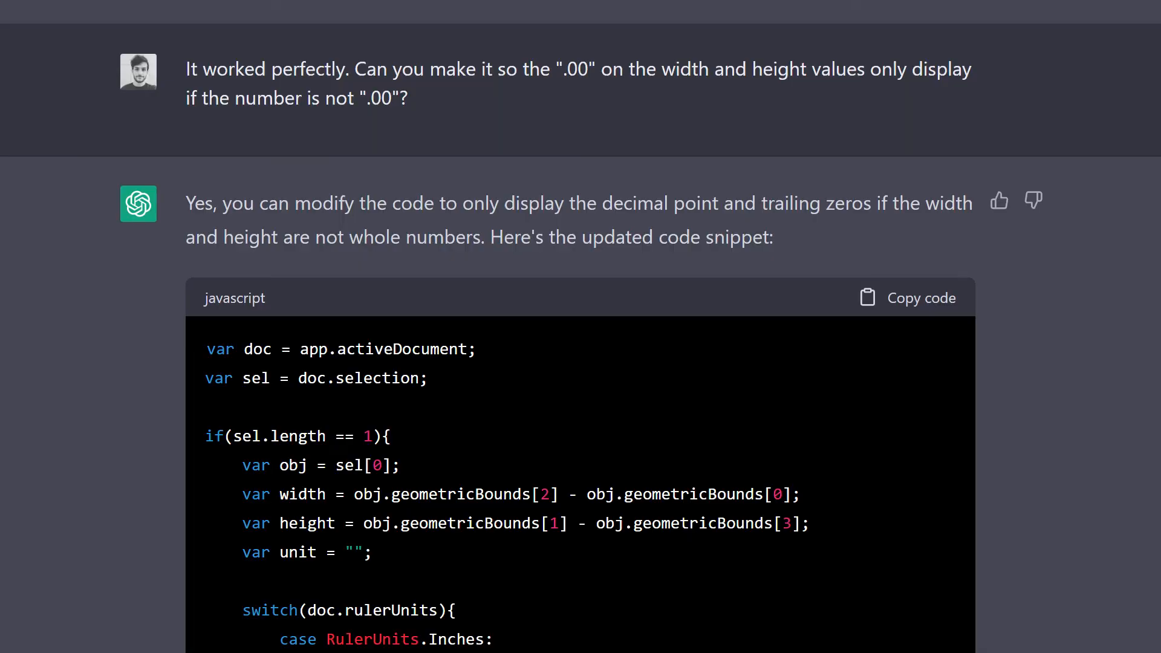
Step: Read ChatGPT's code that omits .00 decimals for whole-number width and height
{"action": "scroll", "scroll_direction": "up", "scroll_amount": 3}
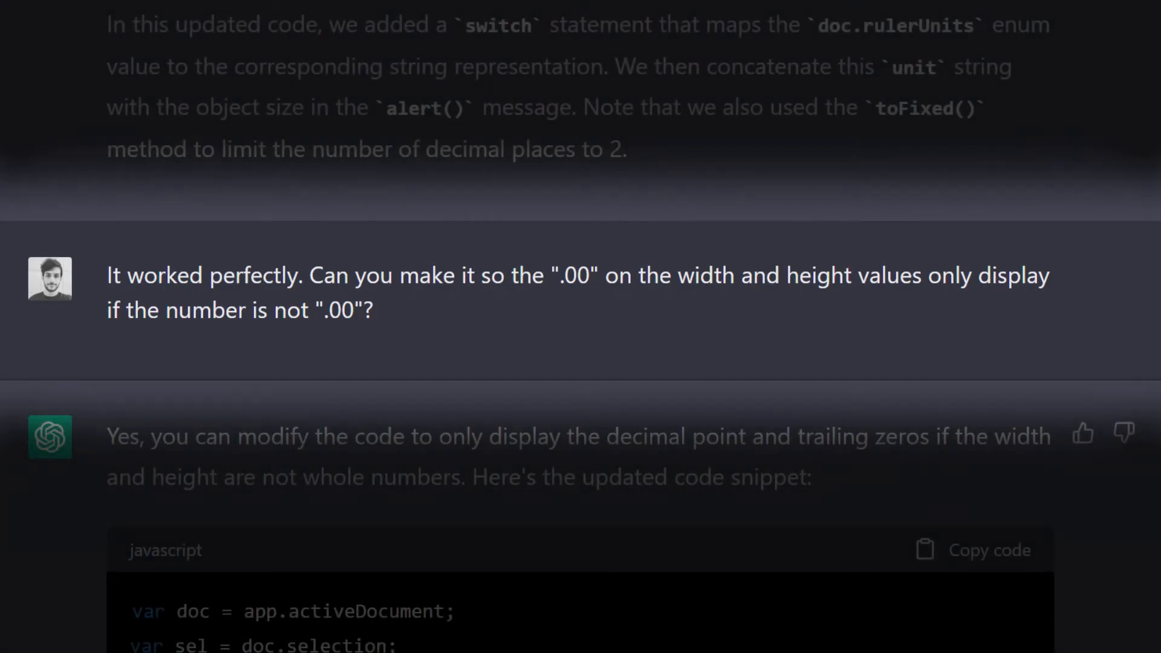
{"action": "scroll", "scroll_direction": "down", "scroll_amount": 3}
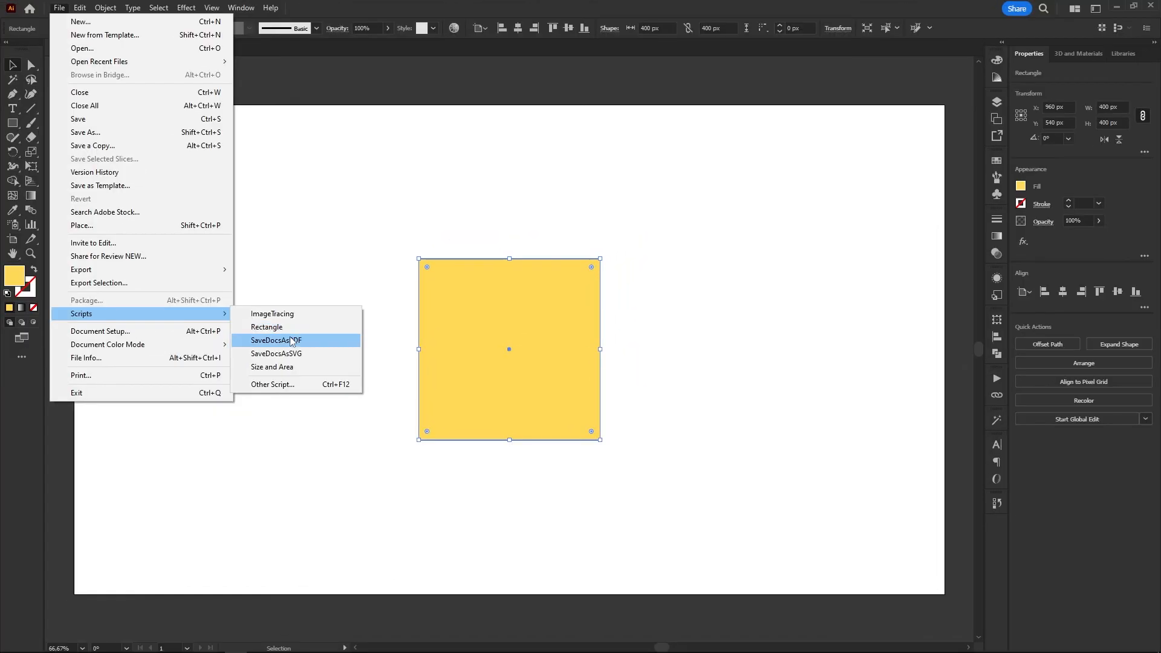
Step: Run the whole-number Size and Area script on the 400 px yellow square
{"action": "left_click", "coordinate": [273, 367]}
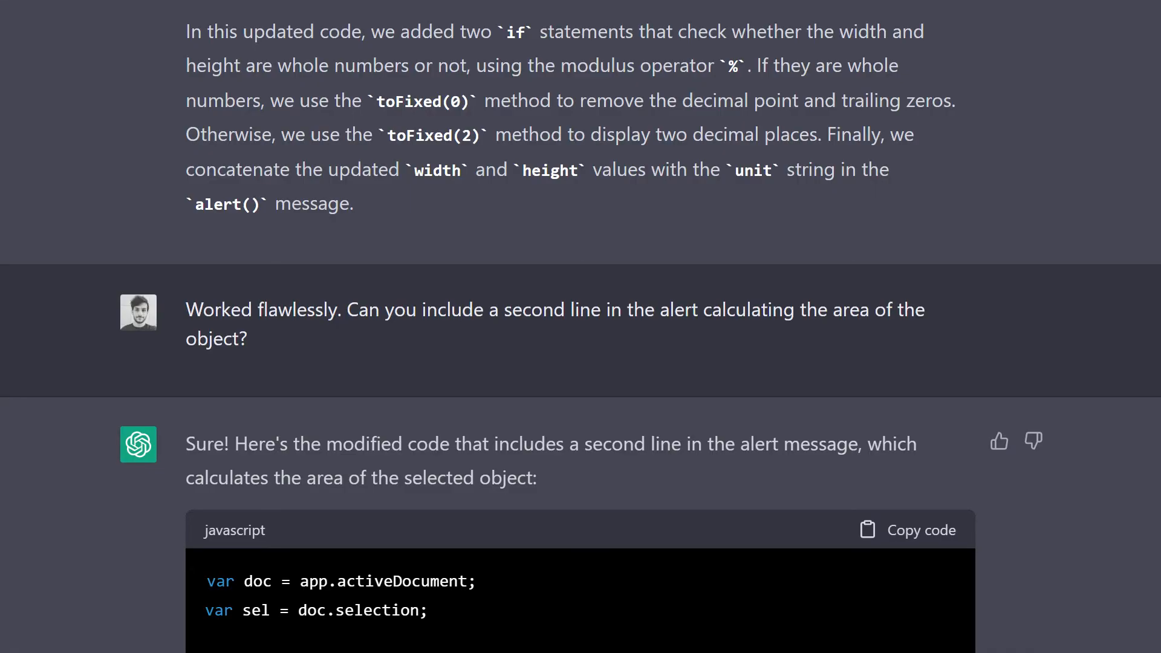
Step: Read ChatGPT's code adding a width-times-height area line to the alert
{"action": "scroll", "scroll_direction": "down", "scroll_amount": 3}
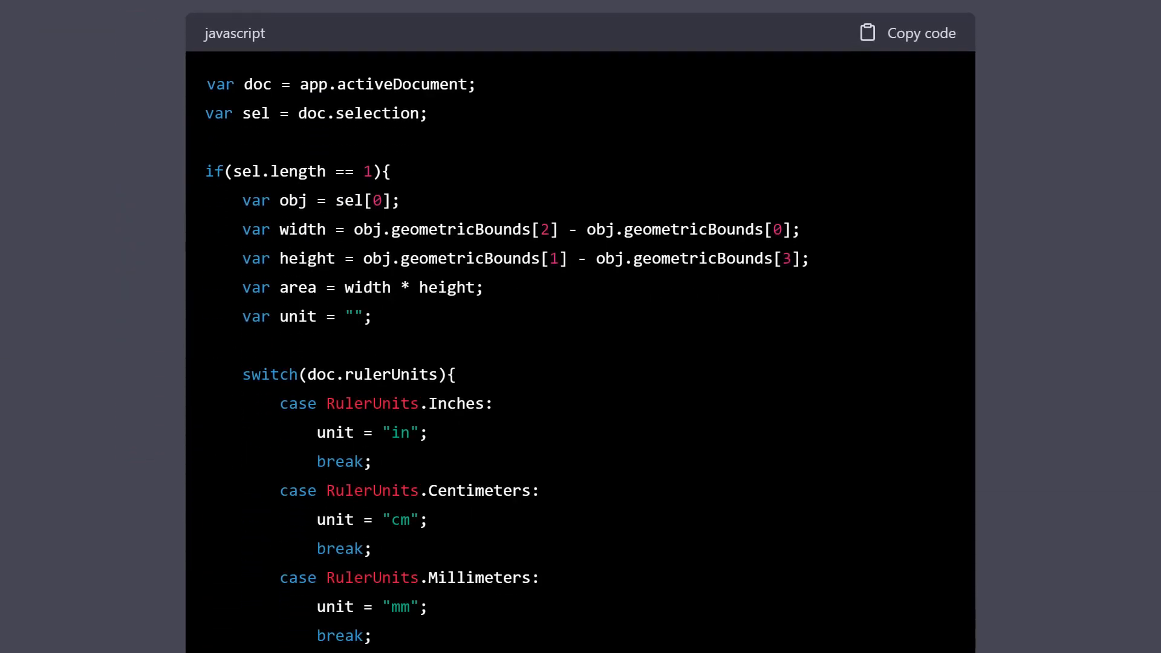
{"action": "double_click", "coordinate": [298, 288]}
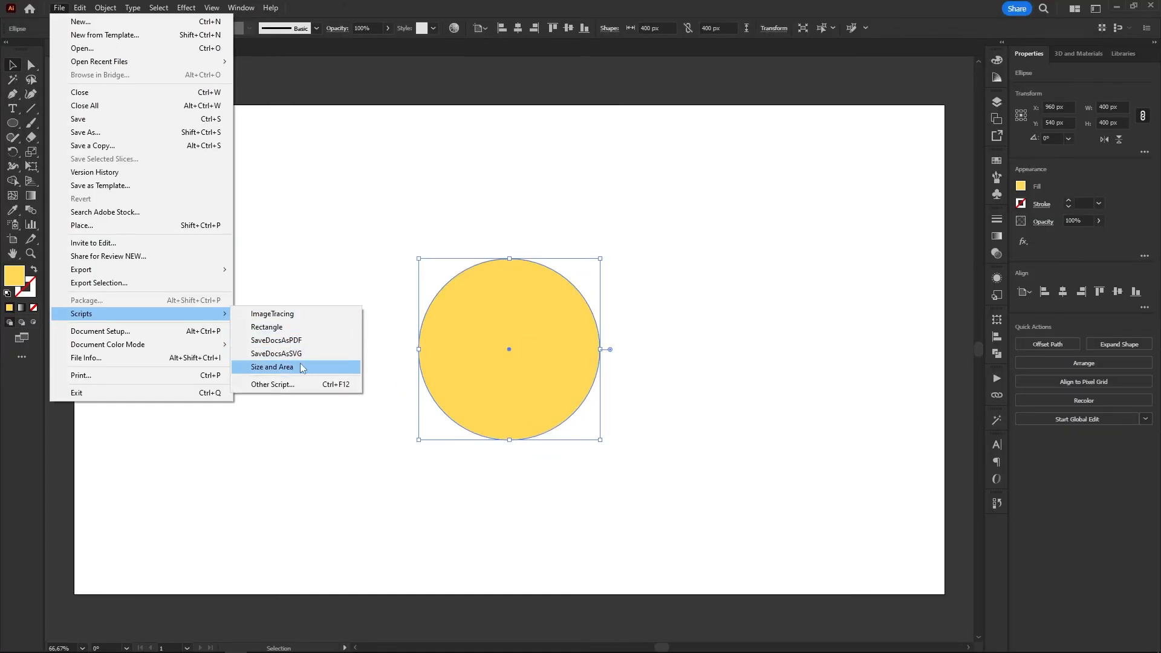
Step: Run Size and Area on the circle, reading 400 x 400 px and 160000 px² before dismissing
{"action": "left_click", "coordinate": [273, 367]}
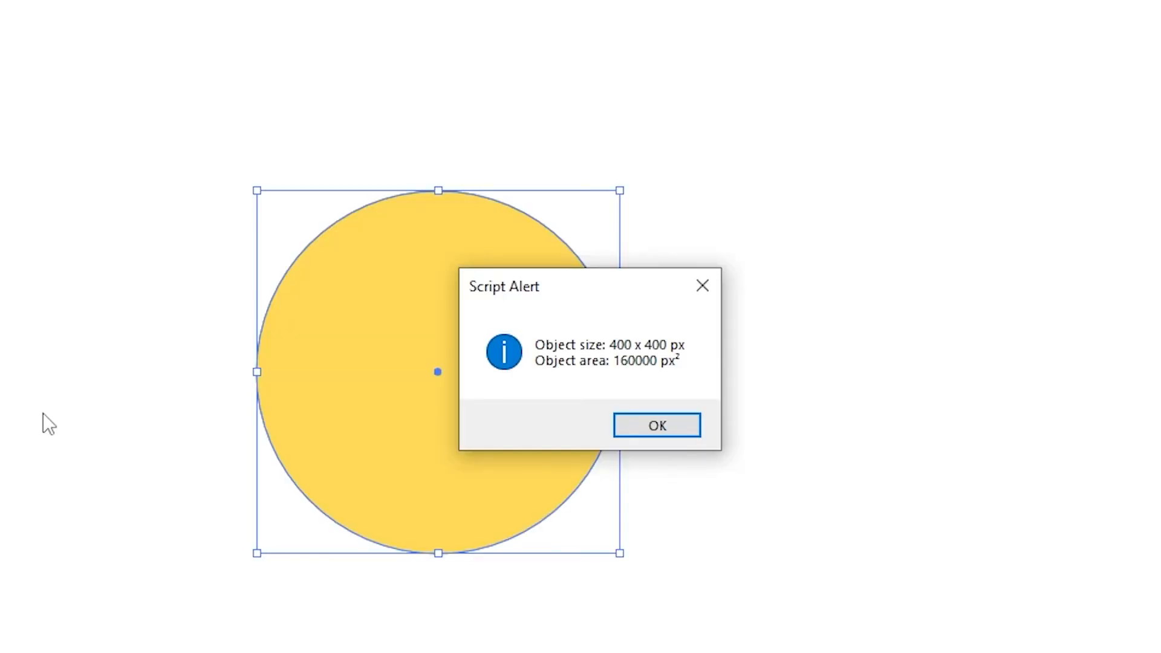
{"action": "left_click", "coordinate": [655, 424]}
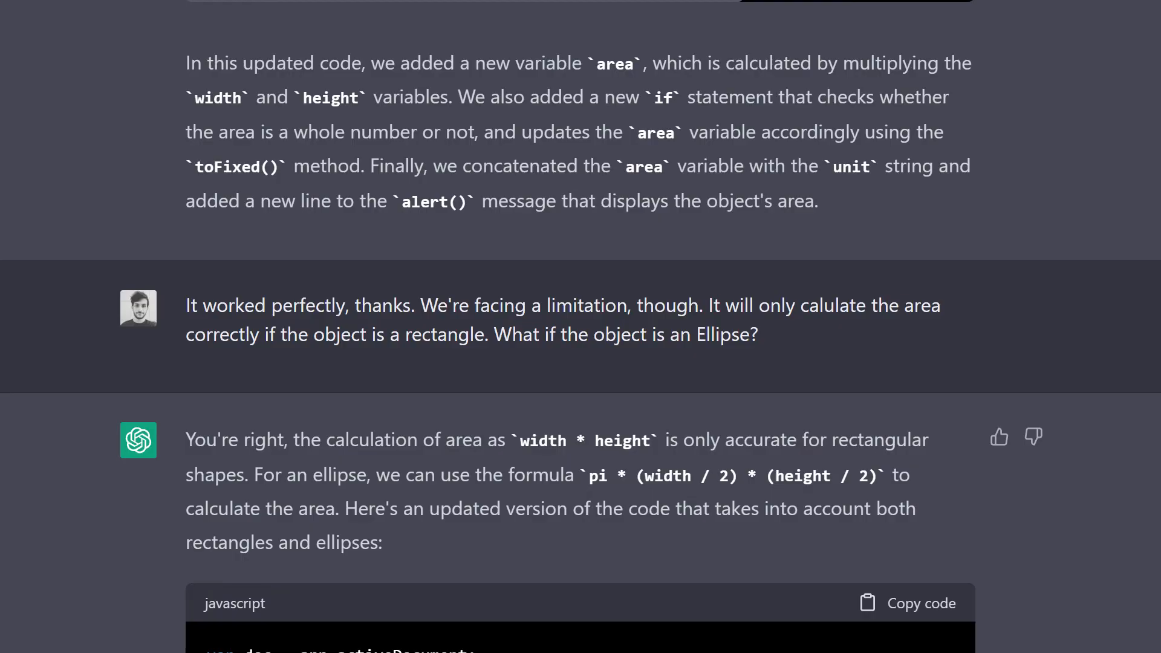
Step: Read ChatGPT's ellipse-aware area code using pi times half width times half height
{"action": "scroll", "scroll_direction": "down", "scroll_amount": 3}
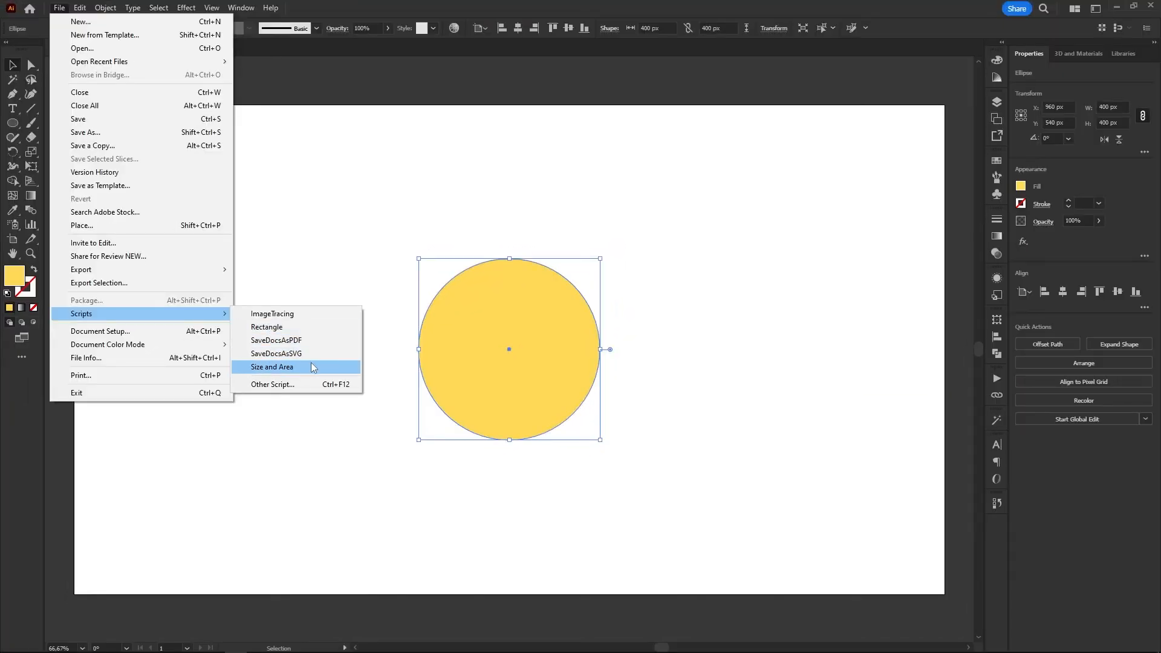
Step: Run the ellipse-aware Size and Area script on the yellow circle
{"action": "left_click", "coordinate": [273, 367]}
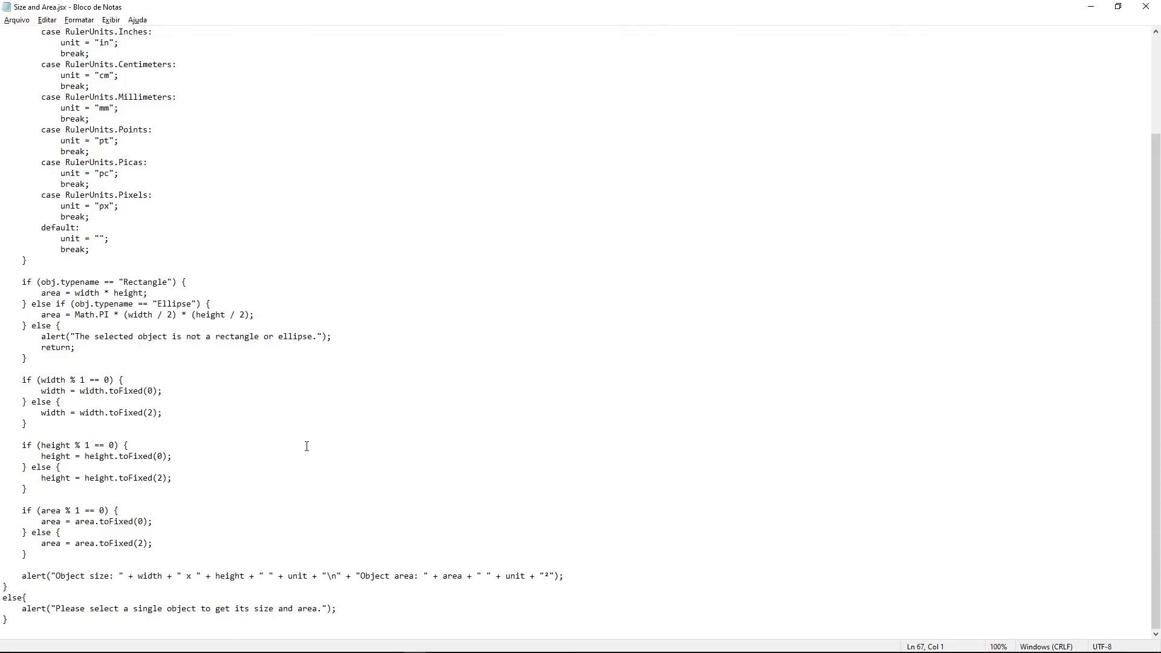
{"action": "left_click", "coordinate": [366, 394]}
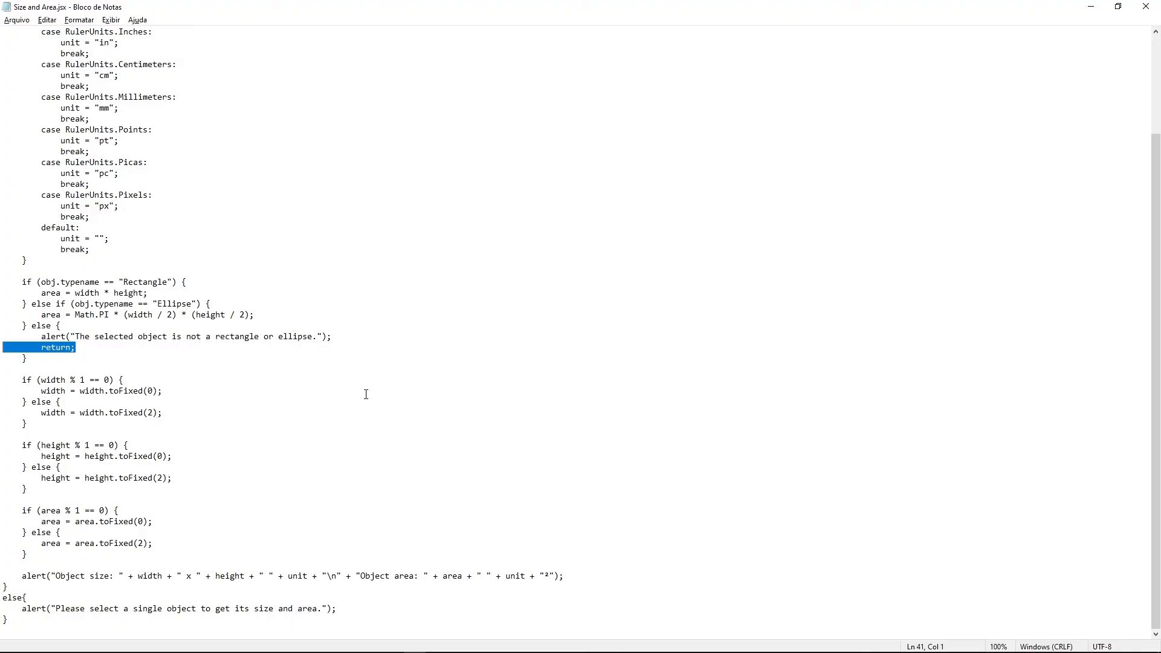
{"action": "key", "text": "Delete"}
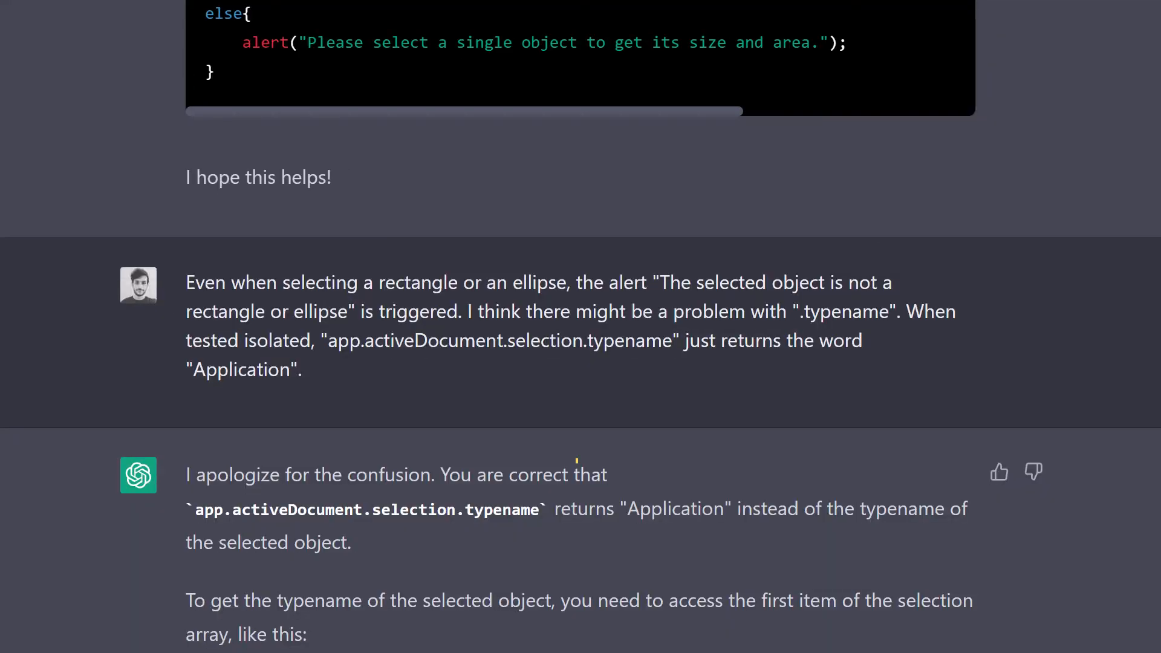
Step: Read ChatGPT's fix reading typename from the first selection item instead of Application
{"action": "scroll", "scroll_direction": "down", "scroll_amount": 3}
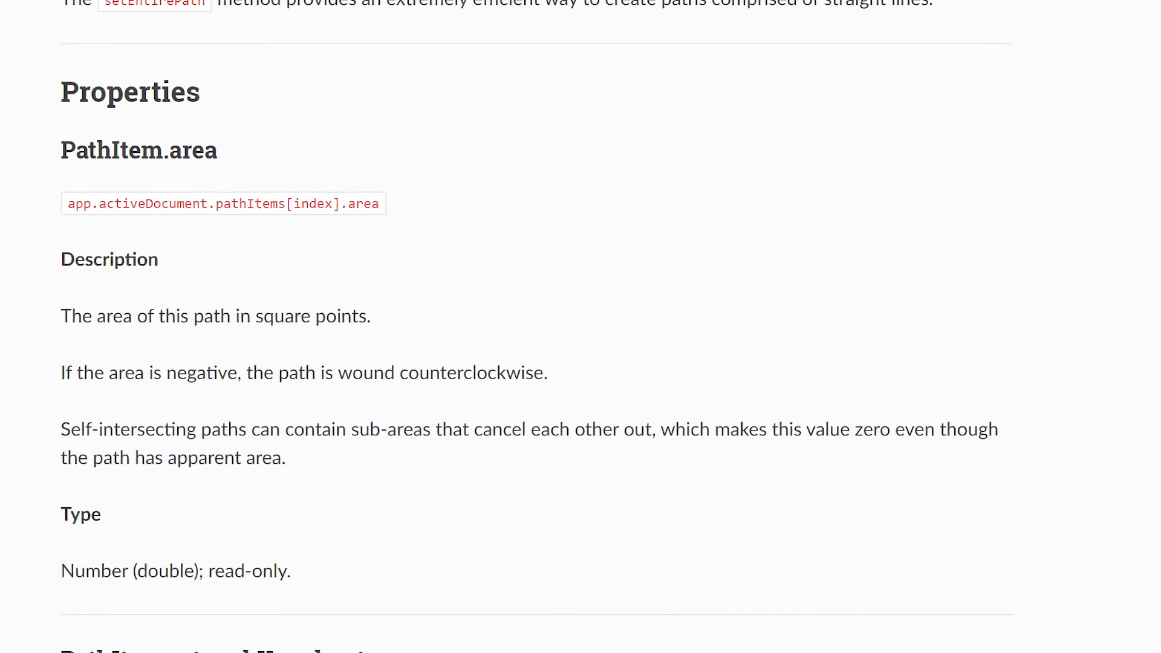
Step: Review the PathItem.area property and ChatGPT's reply reading obj.area, then return to Illustrator
{"action": "scroll", "scroll_direction": "up", "scroll_amount": 3}
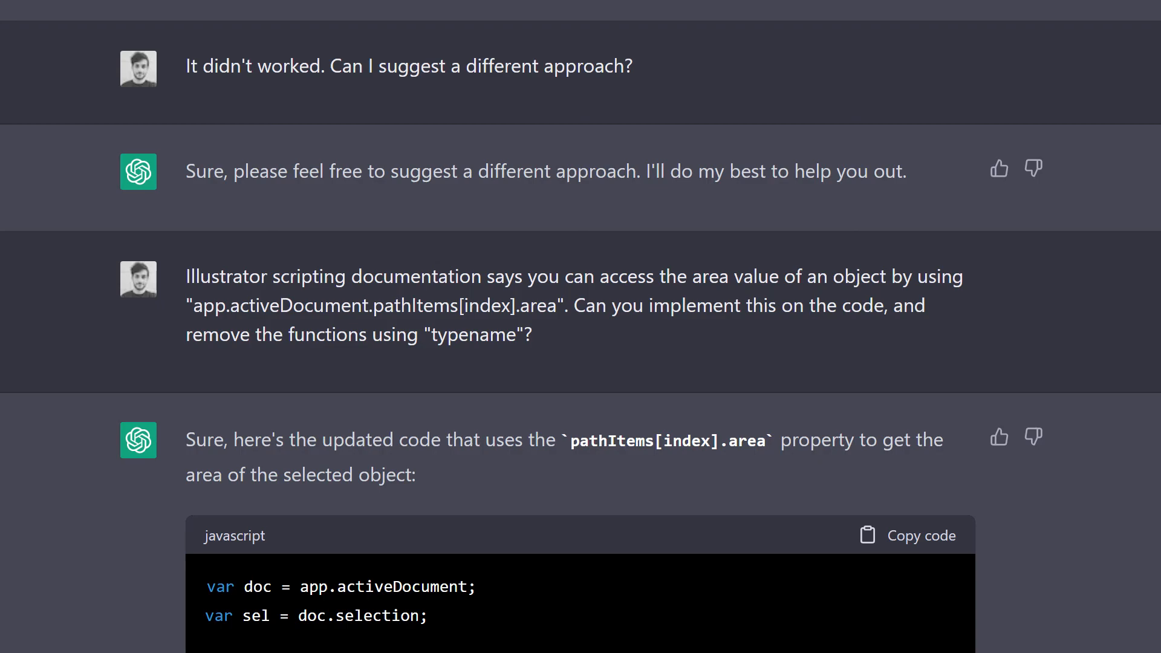
{"action": "scroll", "scroll_direction": "down", "scroll_amount": 3}
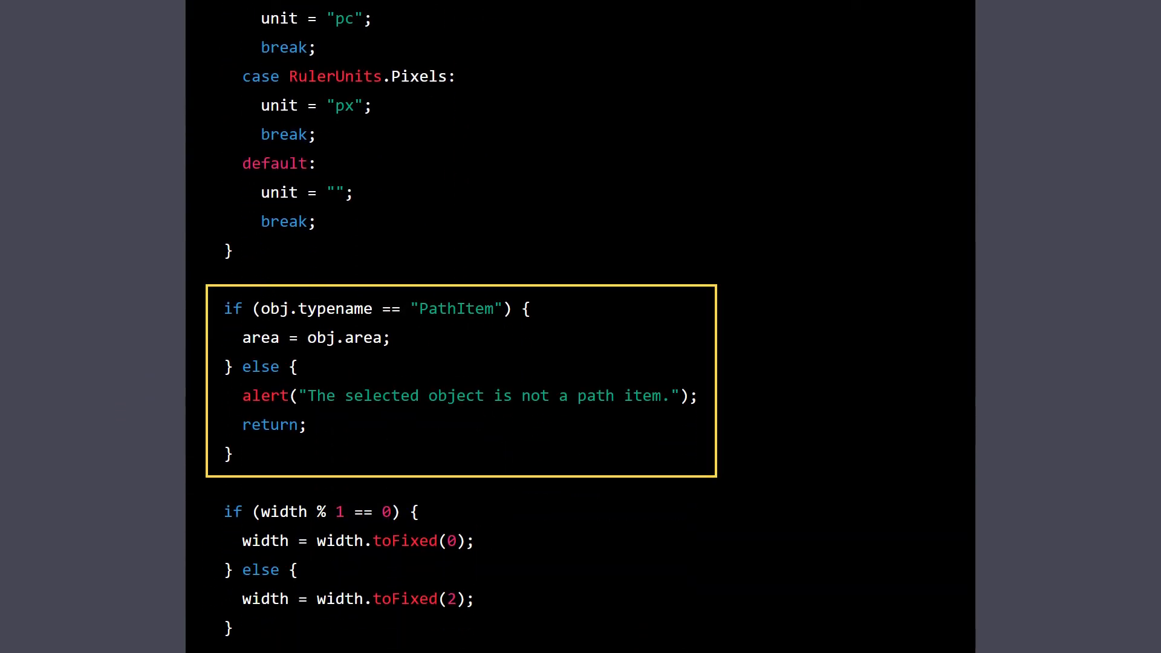
{"action": "left_click", "coordinate": [58, 7]}
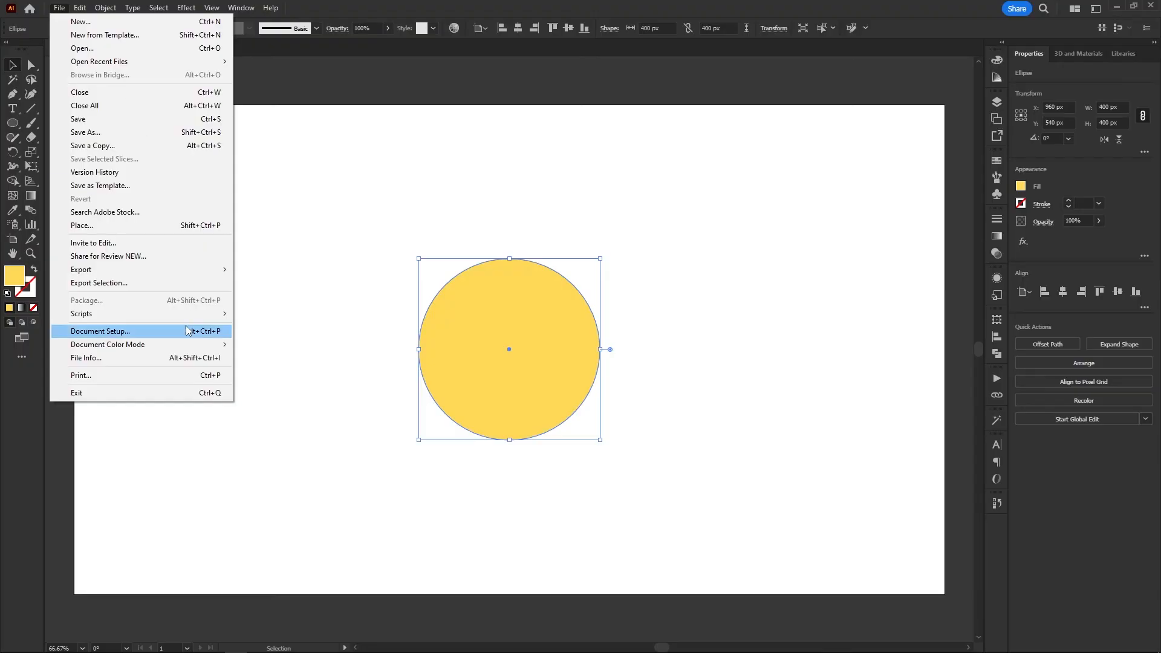
Step: Run the Size and Area script on the circle (125698.89 px²) and the star, then follow the JavaScript basics answer
{"action": "left_click", "coordinate": [81, 314]}
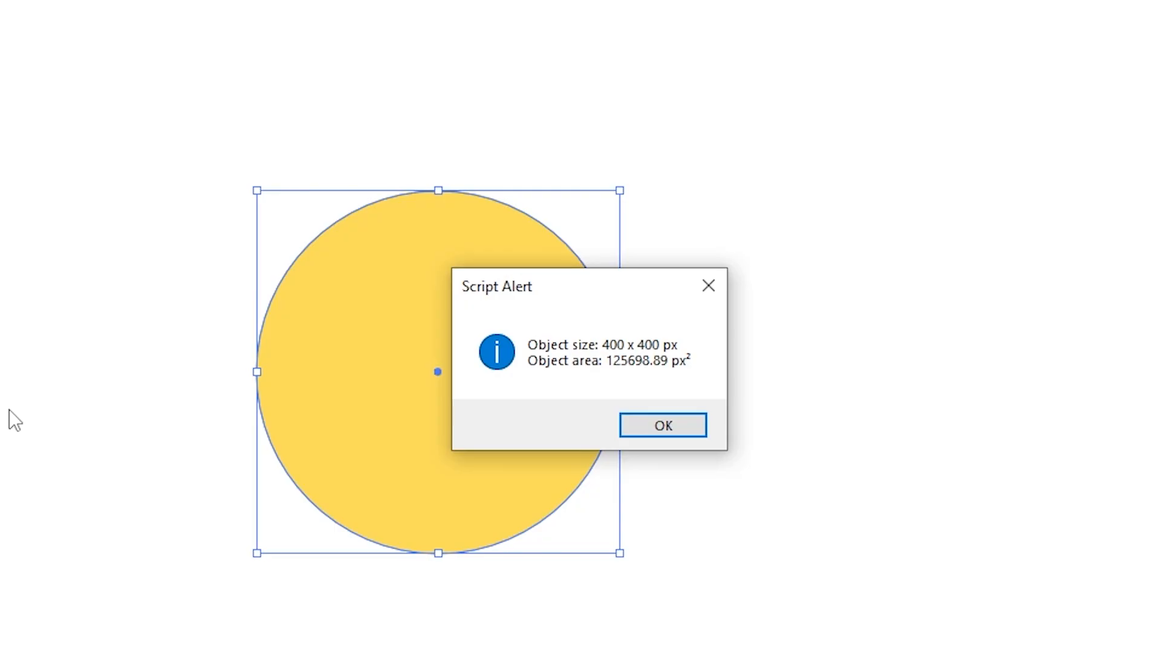
{"action": "left_click", "coordinate": [662, 424]}
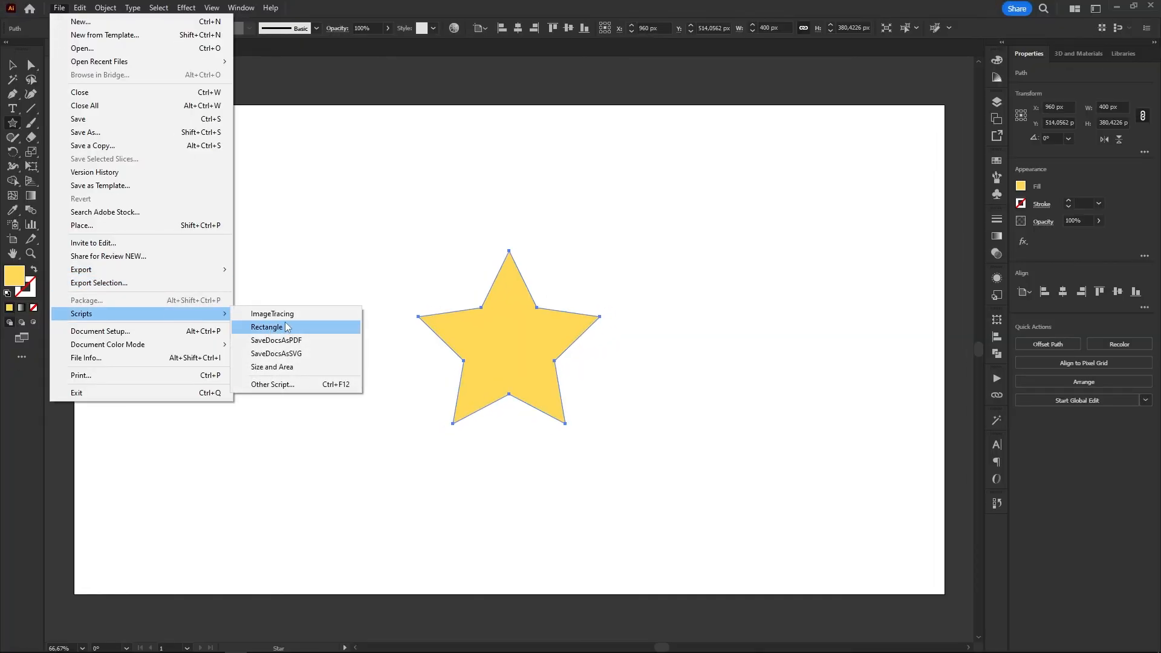
{"action": "left_click", "coordinate": [272, 368]}
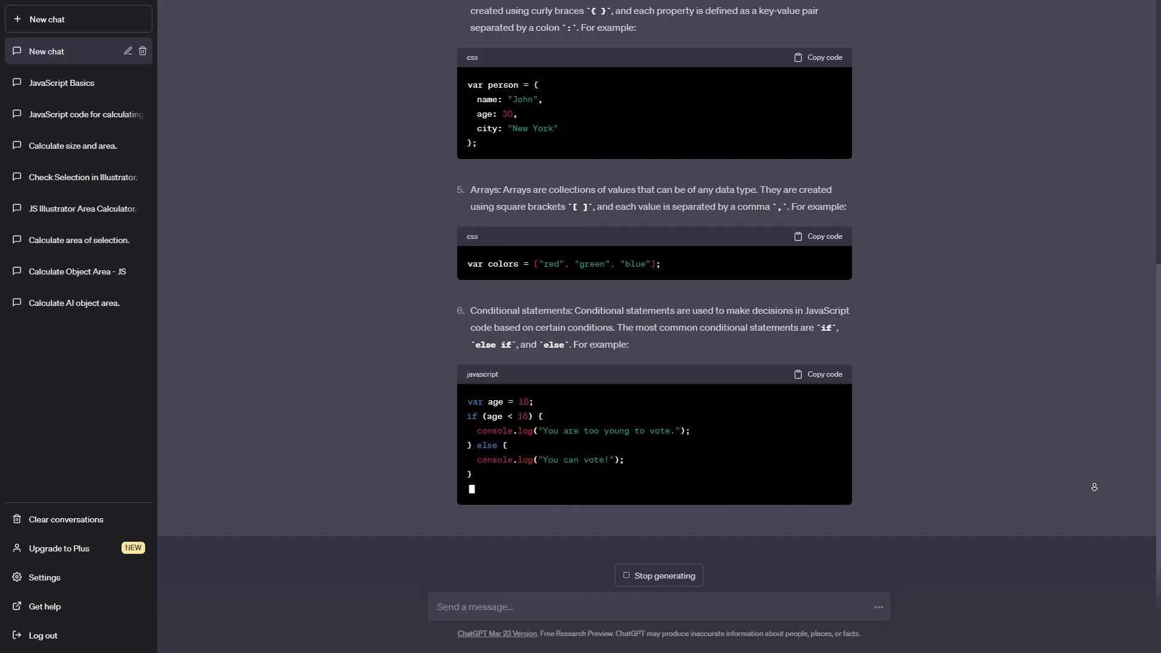
{"action": "scroll", "scroll_direction": "down", "scroll_amount": 3}
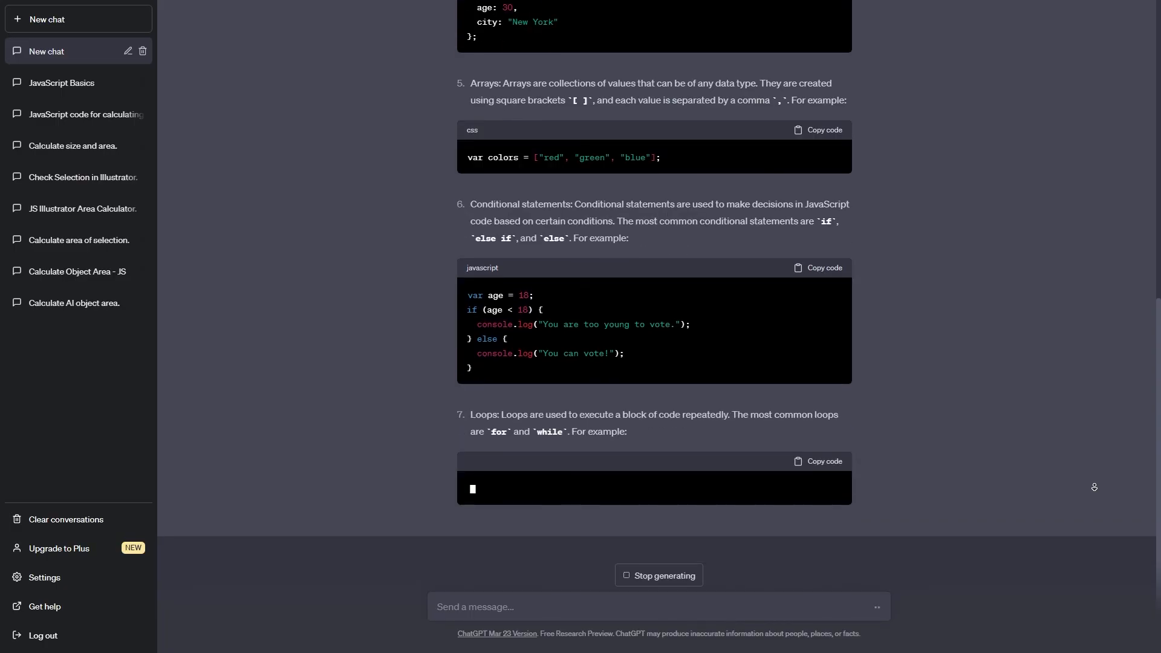